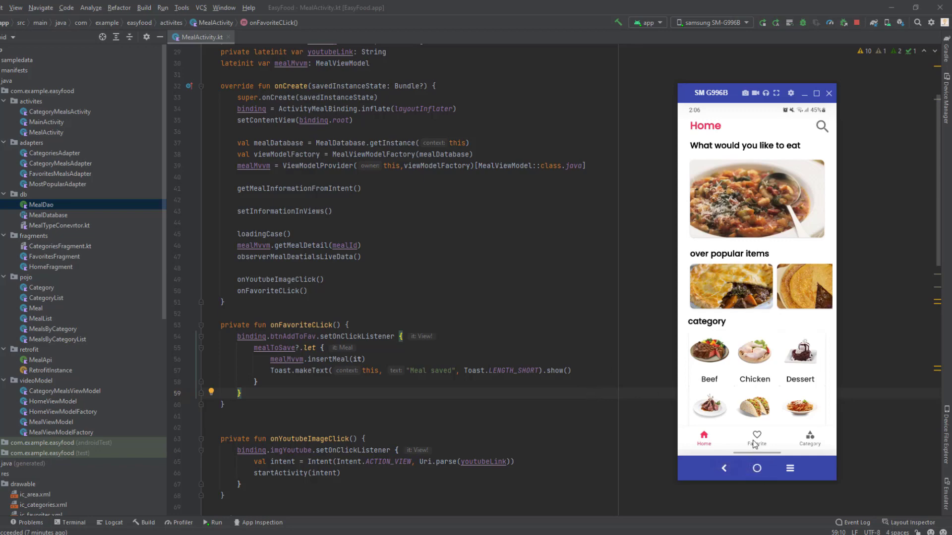
Step: In the emulator's Favorite tab, swipe away Chicken Handi and see the 'Meal was deleted' Undo snackbar
{"action": "left_click", "coordinate": [756, 439]}
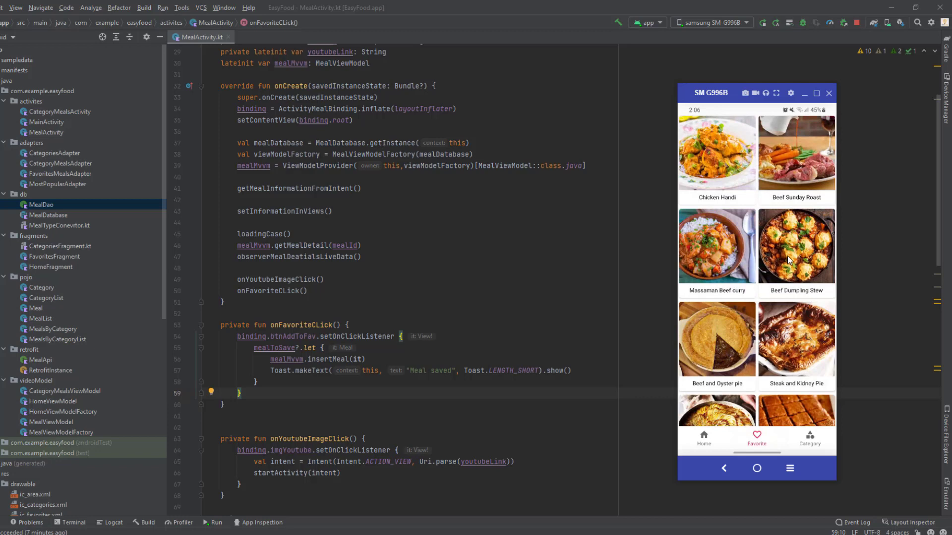
{"action": "mouse_move", "coordinate": [735, 148]}
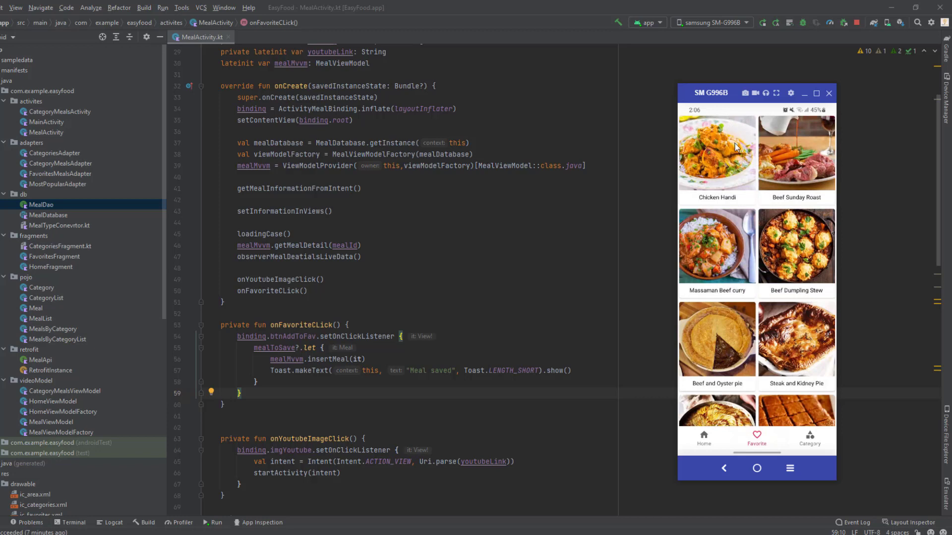
{"action": "mouse_move", "coordinate": [774, 271]}
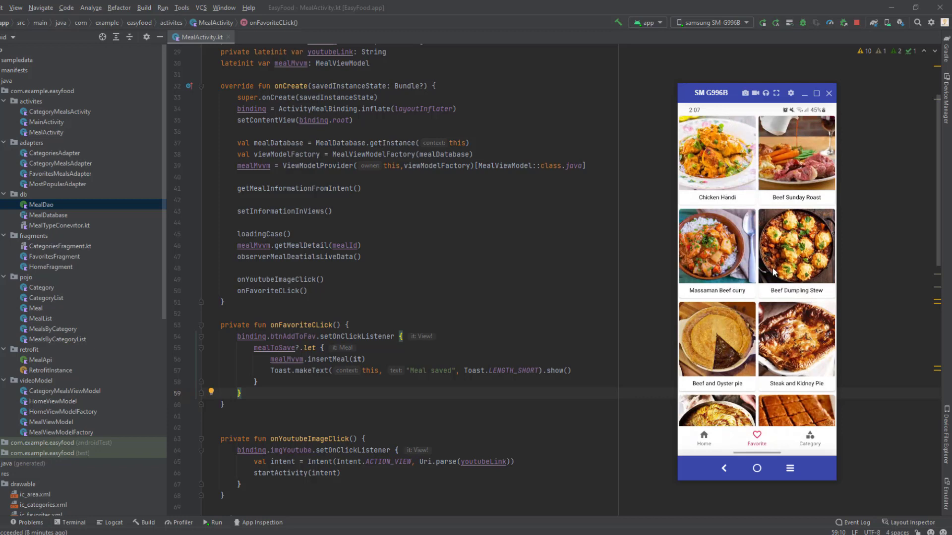
{"action": "mouse_move", "coordinate": [731, 185]}
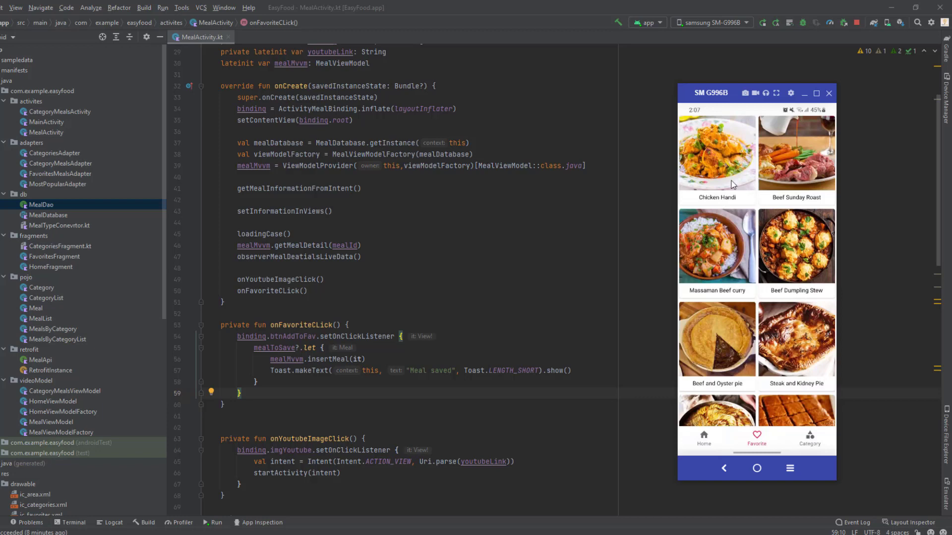
{"action": "mouse_move", "coordinate": [750, 177]}
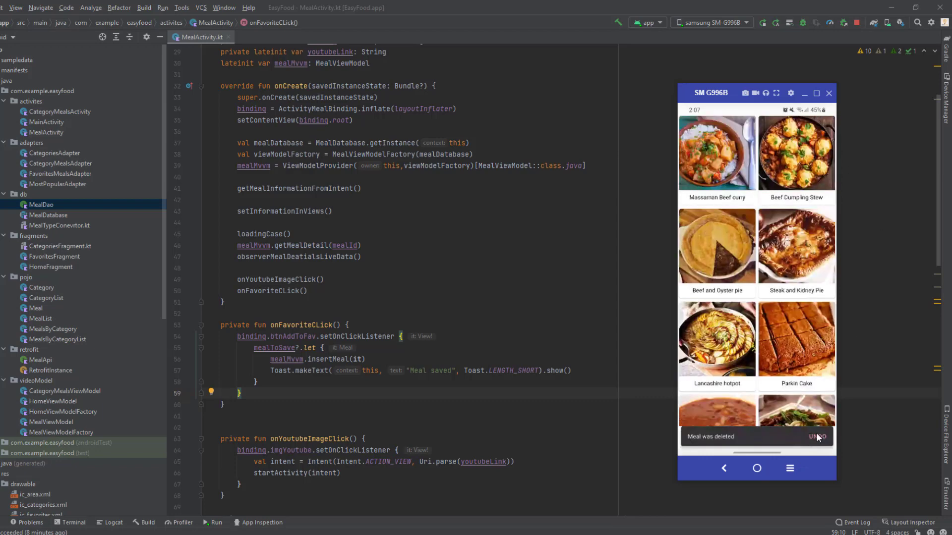
{"action": "left_click", "coordinate": [817, 436]}
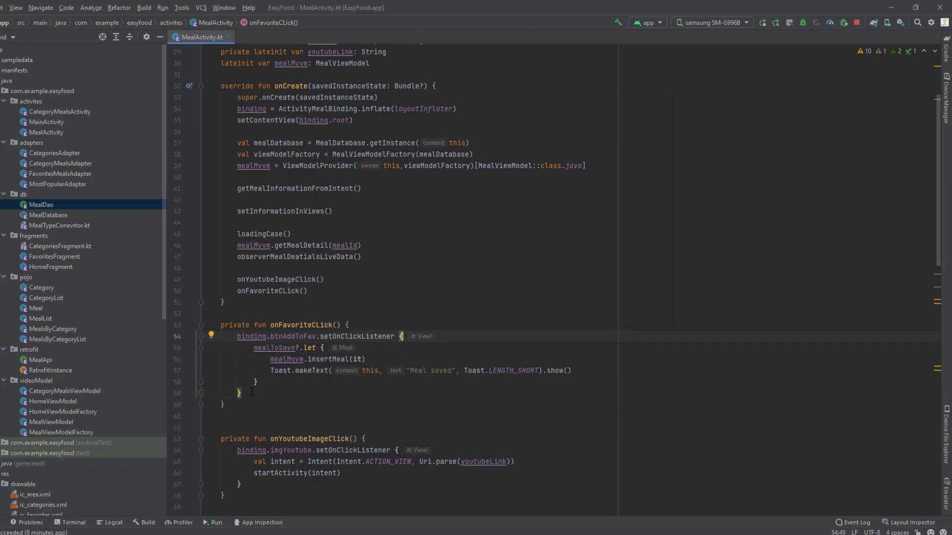
{"action": "mouse_move", "coordinate": [120, 232]}
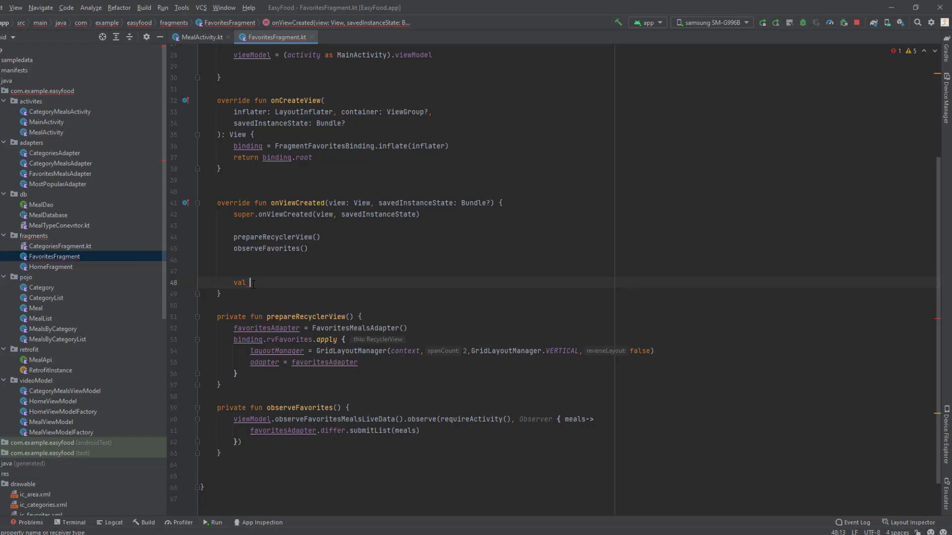
Step: Declare val itemTouchHelper = object : ItemTouchHelper.SimpleCallback() in onViewCreated
{"action": "type", "text": "itemTouch"}
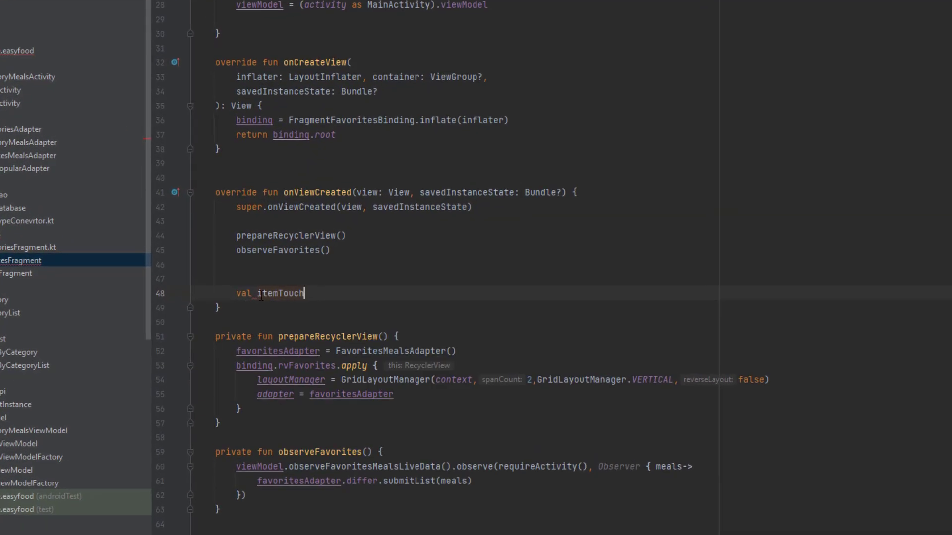
{"action": "type", "text": "Helper"}
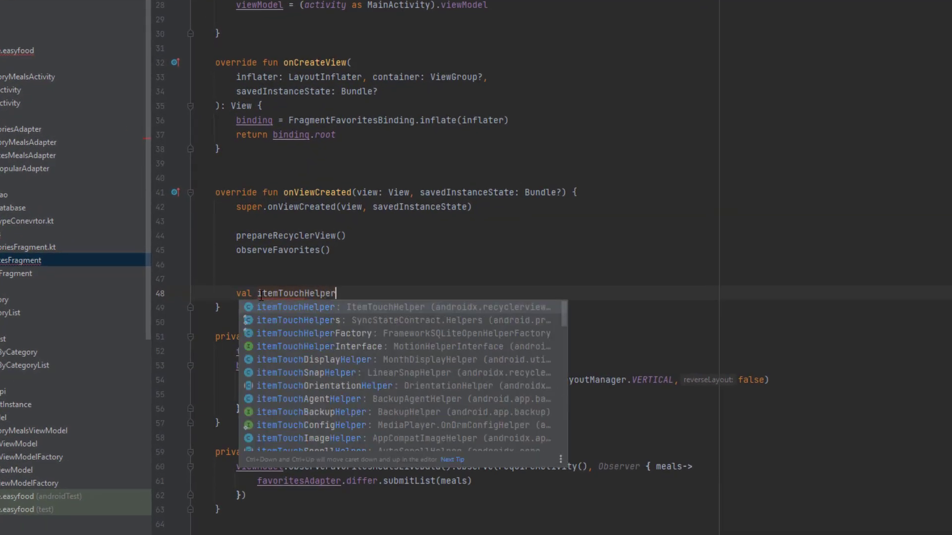
{"action": "type", "text": "="}
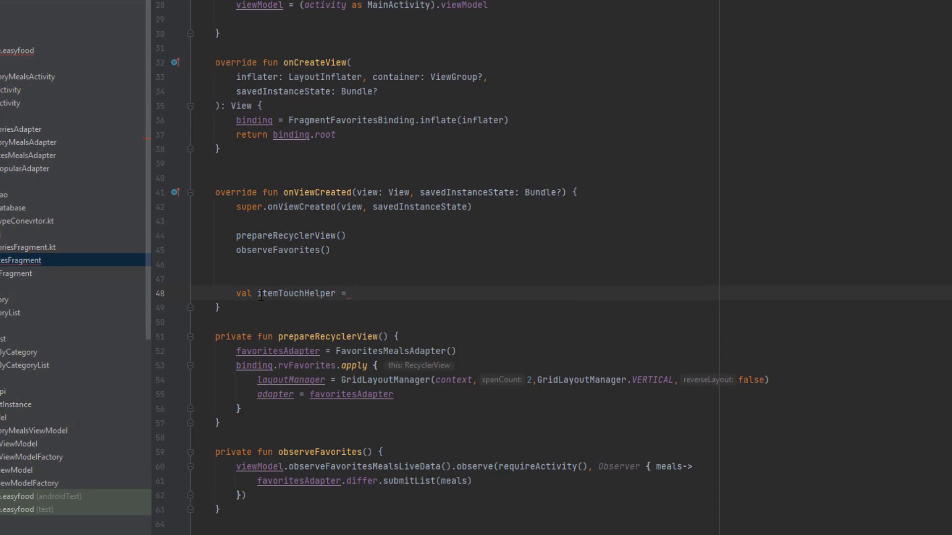
{"action": "type", "text": "object"}
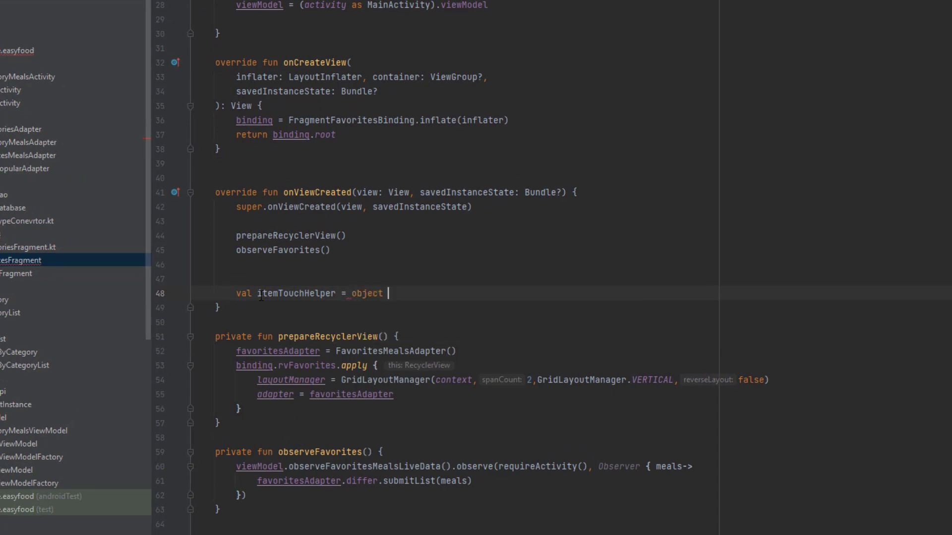
{"action": "type", "text": ": Obj"}
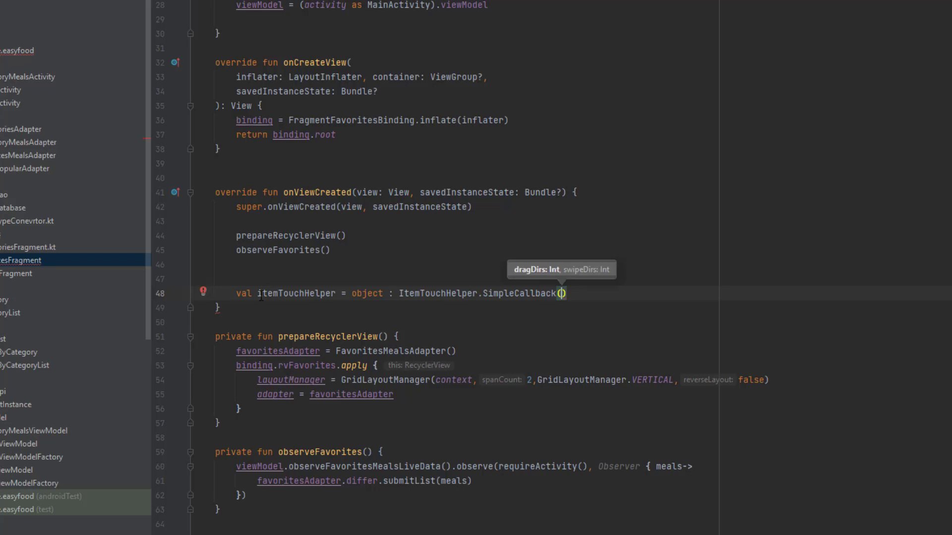
Step: Pass ItemTouchHelper.UP or ItemTouchHelper.DOWN as the callback's drag directions
{"action": "key", "text": "Enter"}
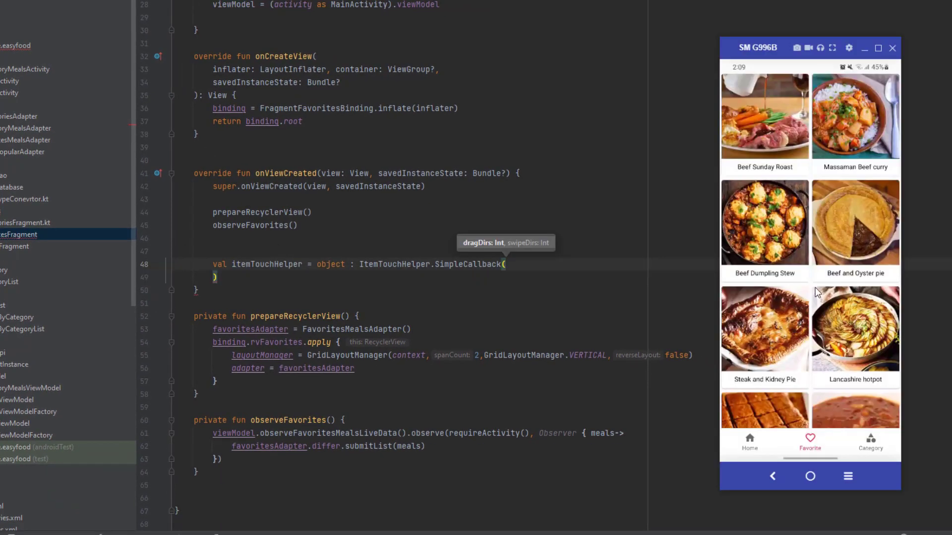
{"action": "mouse_move", "coordinate": [812, 280]}
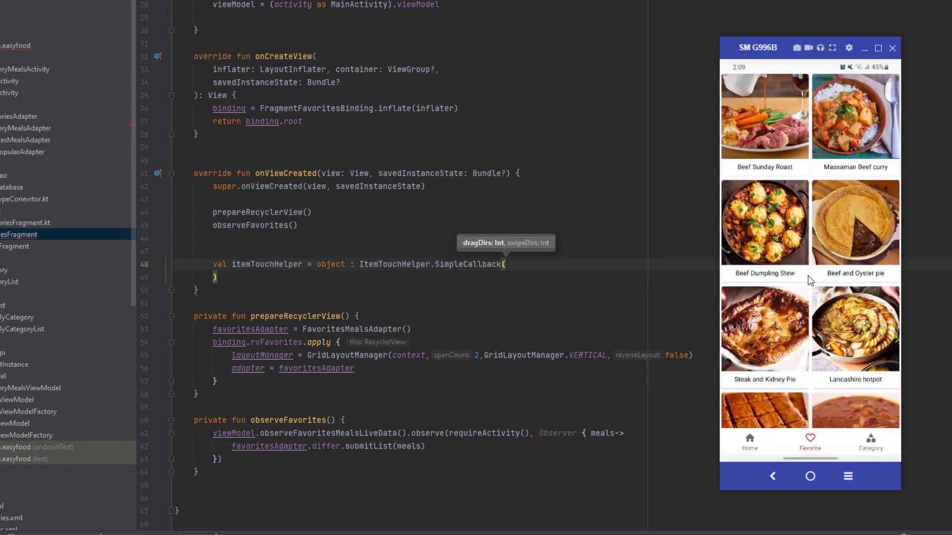
{"action": "mouse_move", "coordinate": [813, 303]}
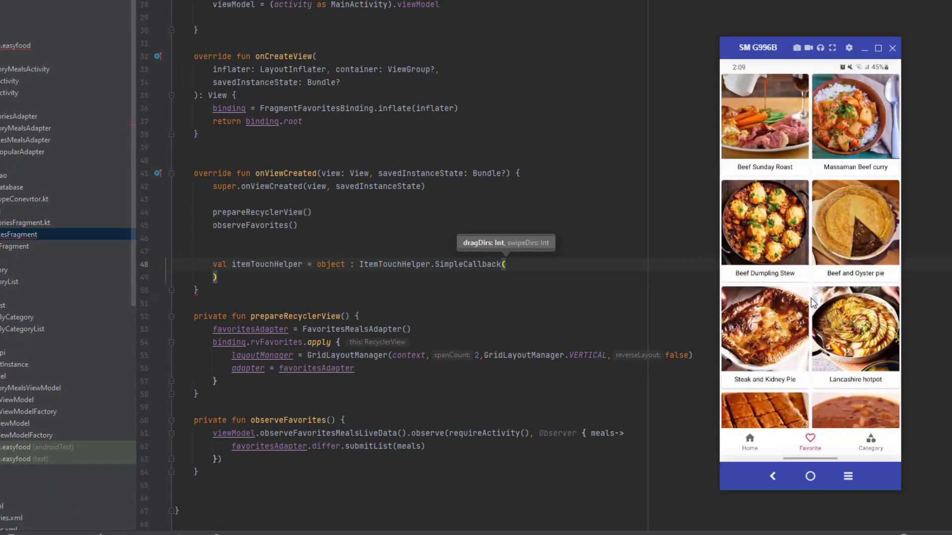
{"action": "scroll", "scroll_direction": "down", "scroll_amount": 3}
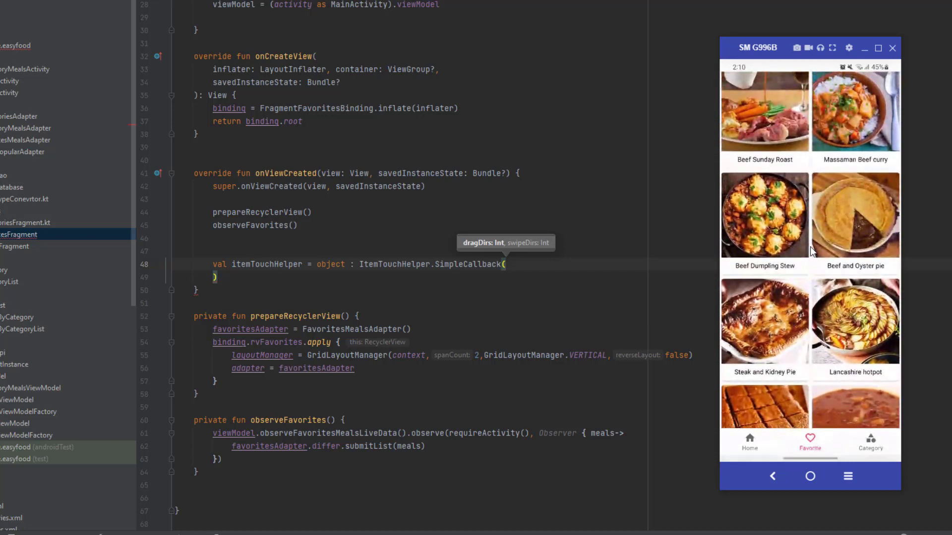
{"action": "scroll", "scroll_direction": "down", "scroll_amount": 3}
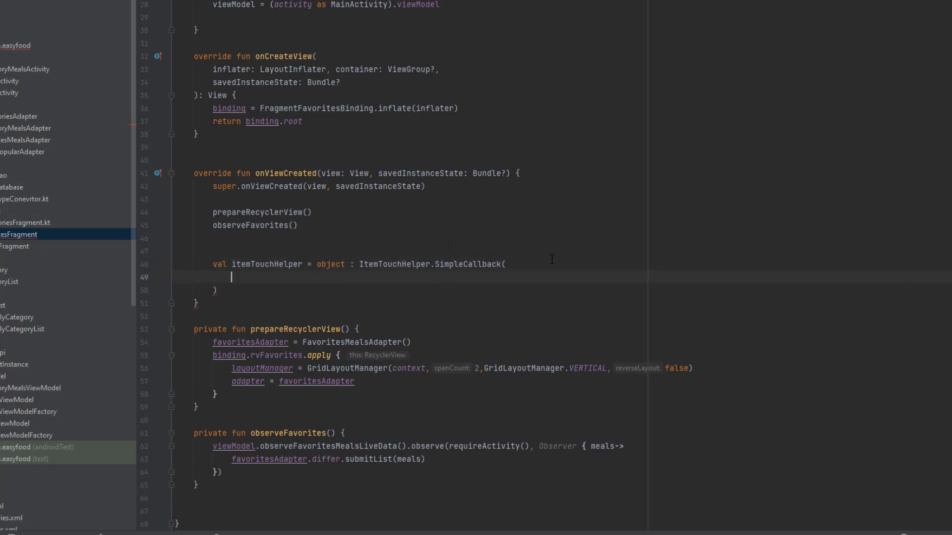
{"action": "type", "text": "ItemTouchHelper.UP or"}
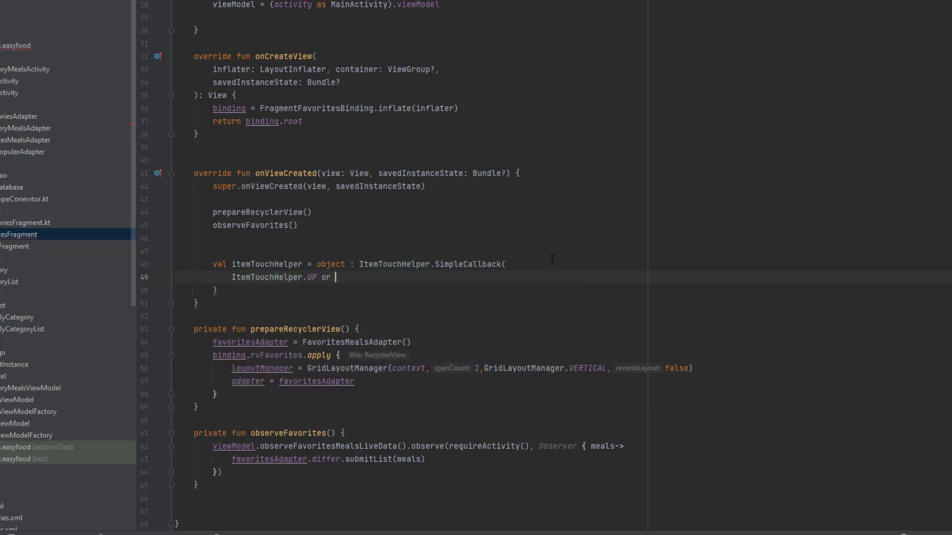
{"action": "type", "text": "ItemTouchHelper.DOWN,"}
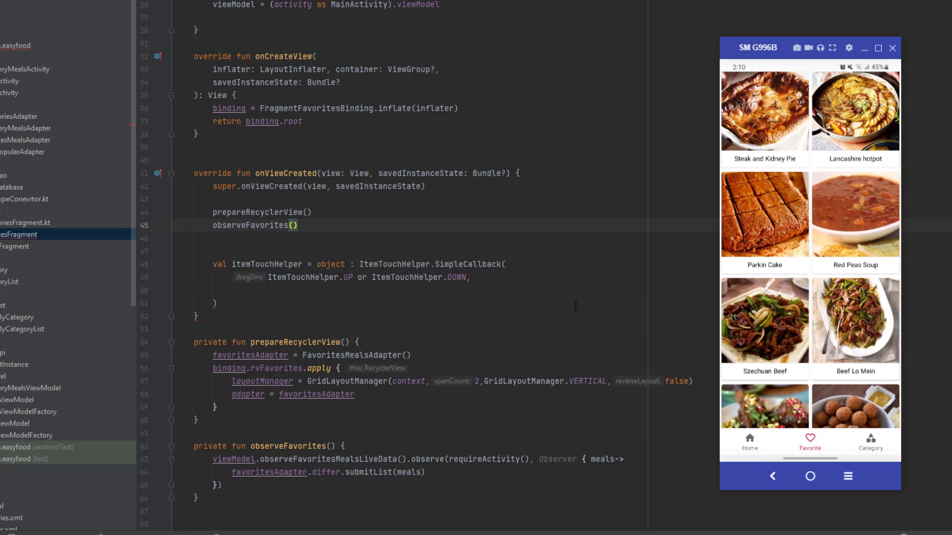
{"action": "mouse_move", "coordinate": [765, 274]}
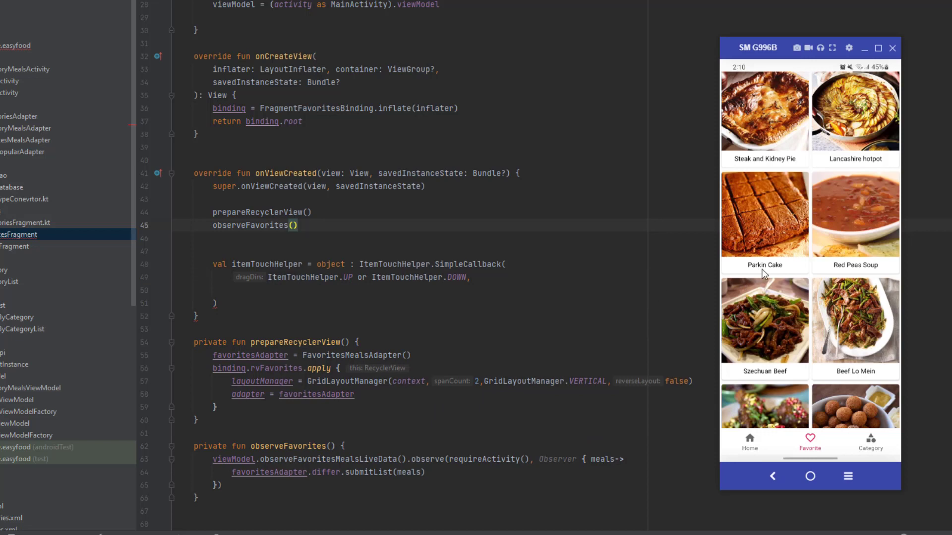
{"action": "mouse_move", "coordinate": [774, 267]}
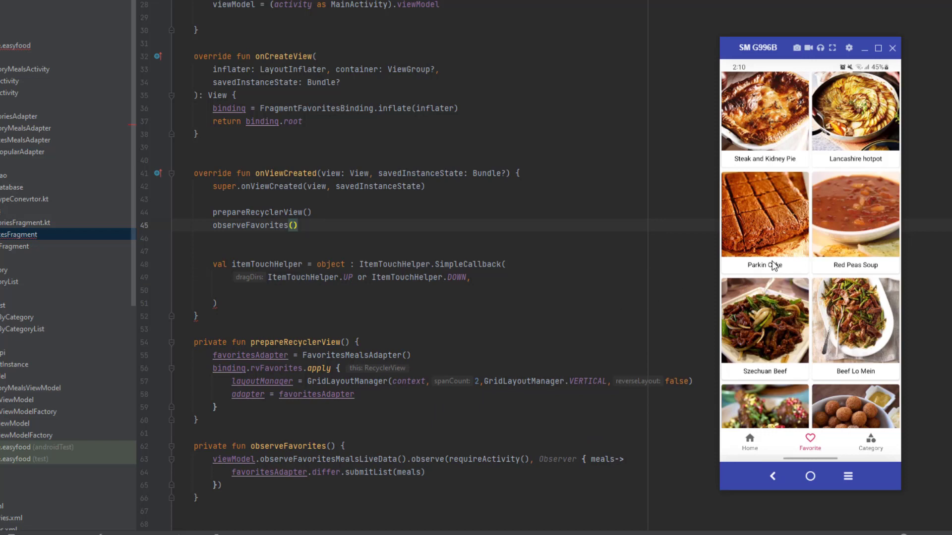
{"action": "mouse_move", "coordinate": [771, 269]}
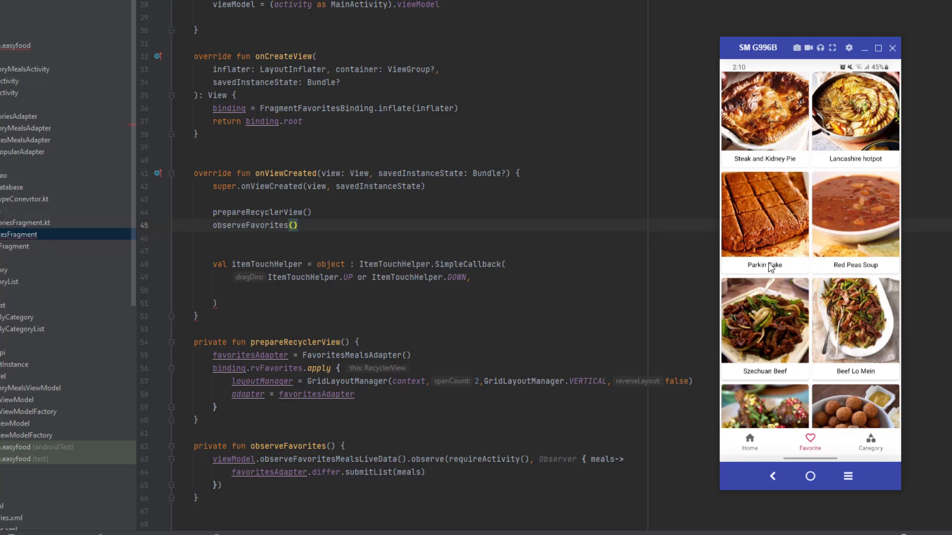
{"action": "mouse_move", "coordinate": [773, 270]}
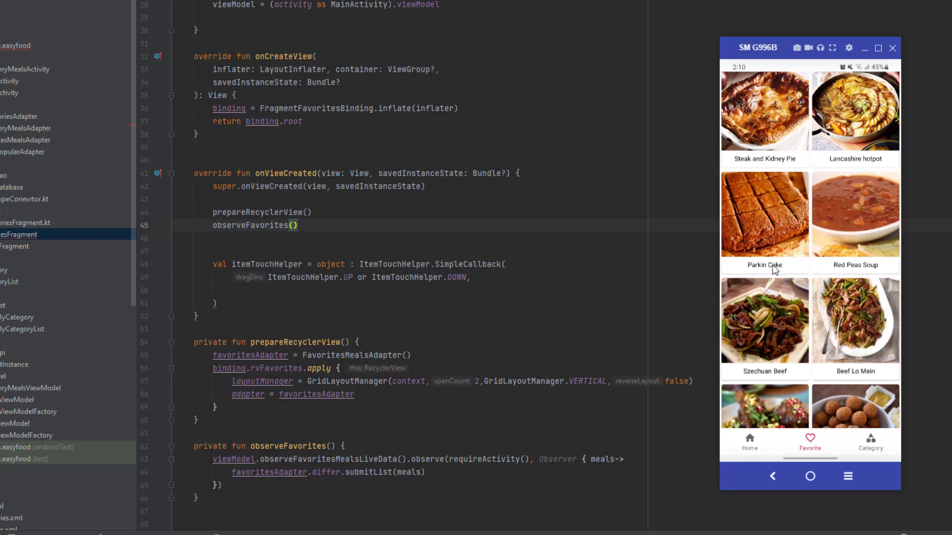
Step: Pass ItemTouchHelper.RIGHT or ItemTouchHelper.LEFT as the swipe directions
{"action": "scroll", "scroll_direction": "down", "scroll_amount": 3}
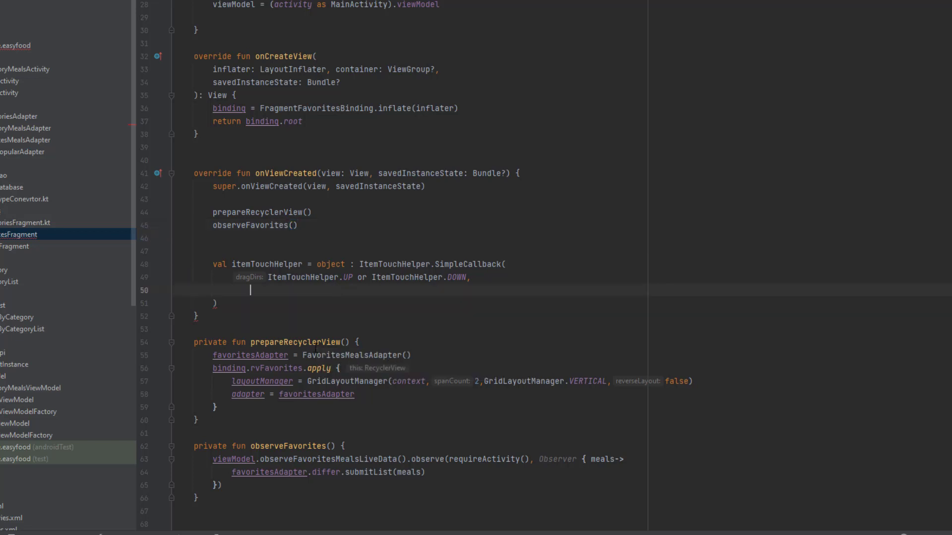
{"action": "type", "text": "ItemTouchHelper.RIGHT or ItemTouchHelper."}
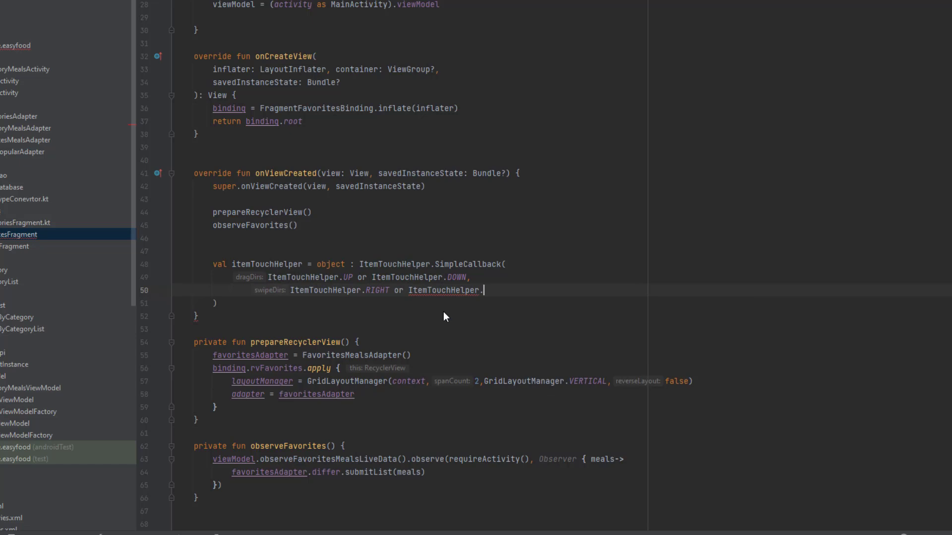
{"action": "type", "text": "LEFT"}
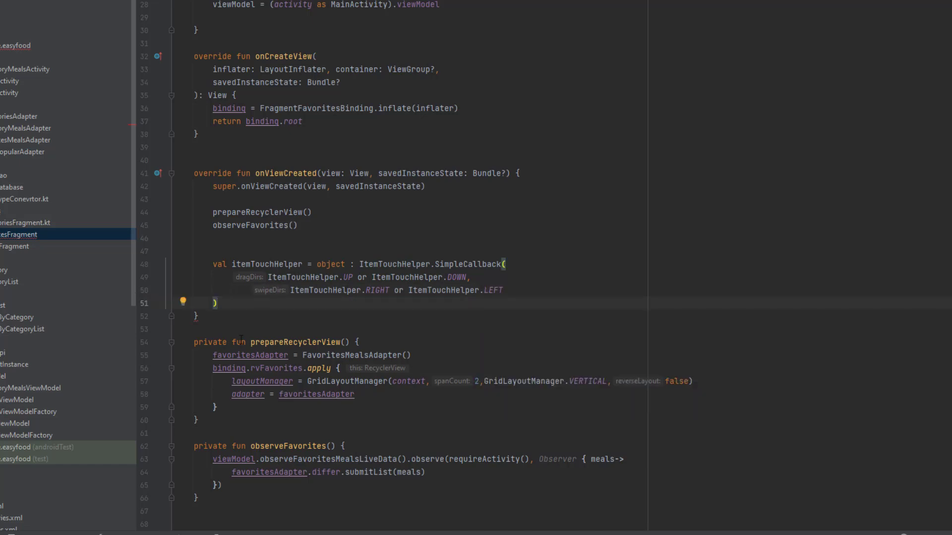
Step: Generate the onMove override returning true and an empty onSwiped override
{"action": "type", "text": "{"}
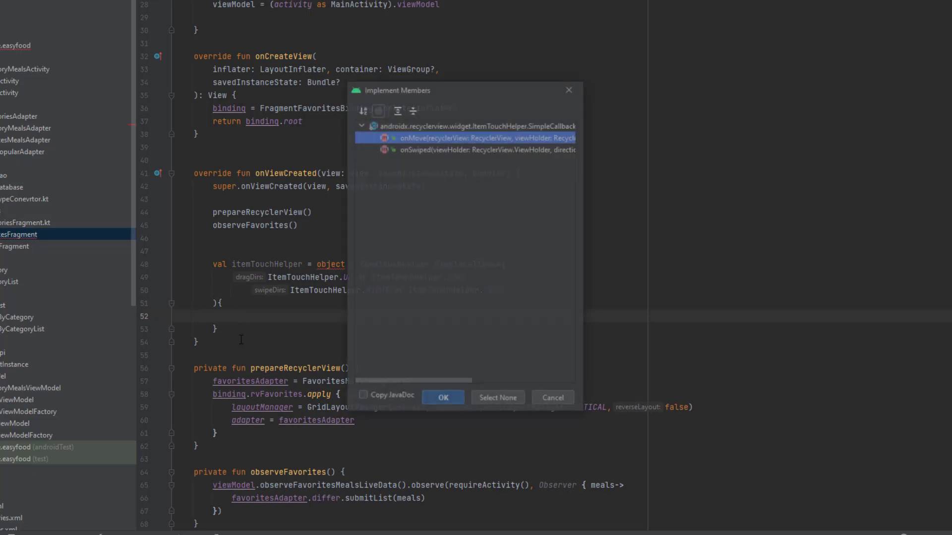
{"action": "left_click", "coordinate": [442, 397]}
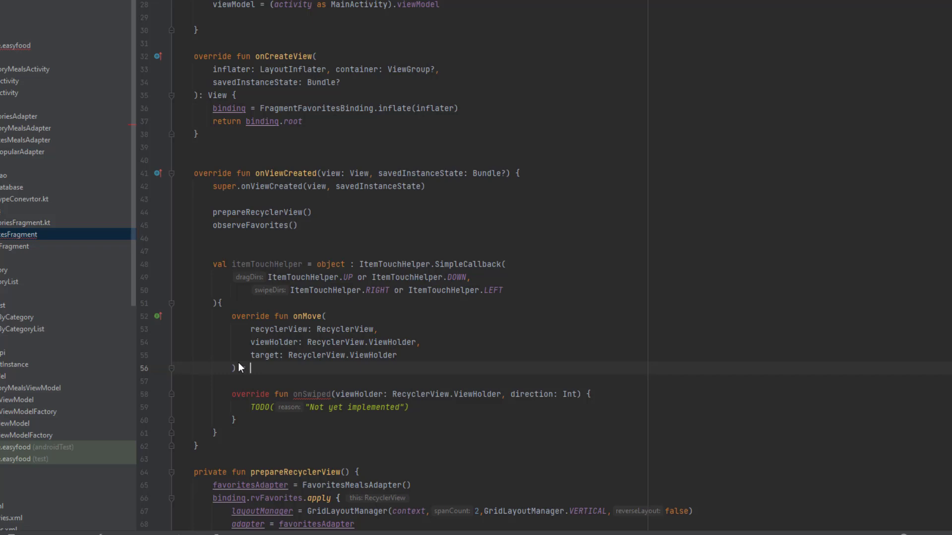
{"action": "type", "text": "true"}
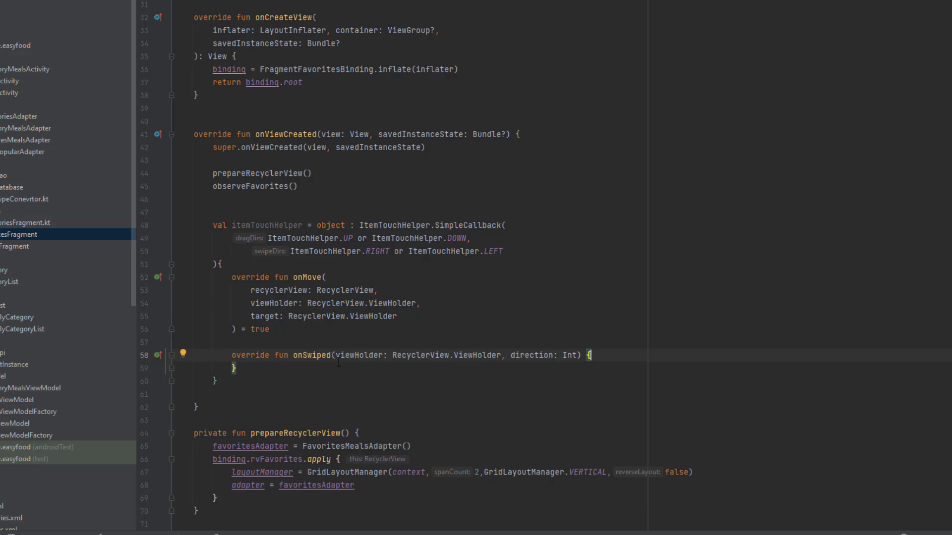
{"action": "double_click", "coordinate": [311, 355]}
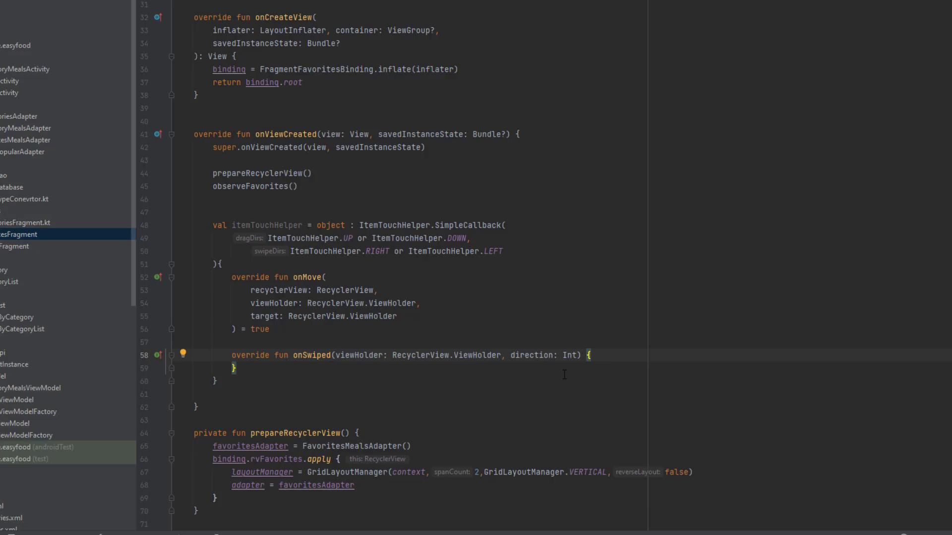
{"action": "mouse_move", "coordinate": [437, 380]}
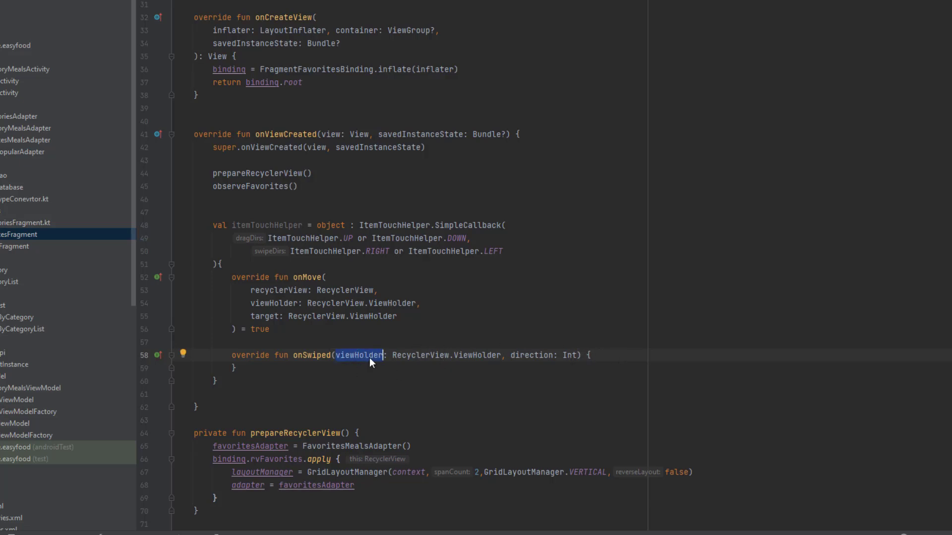
Step: In onSwiped store viewHolder.adapterPosition as position and begin viewModel.dele on the next line
{"action": "type", "text": "v"}
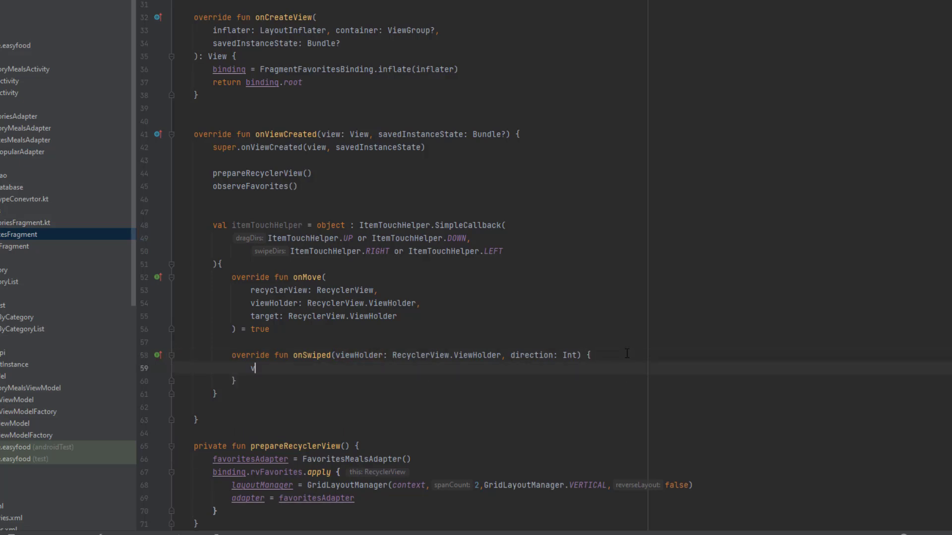
{"action": "type", "text": "al poistion ="}
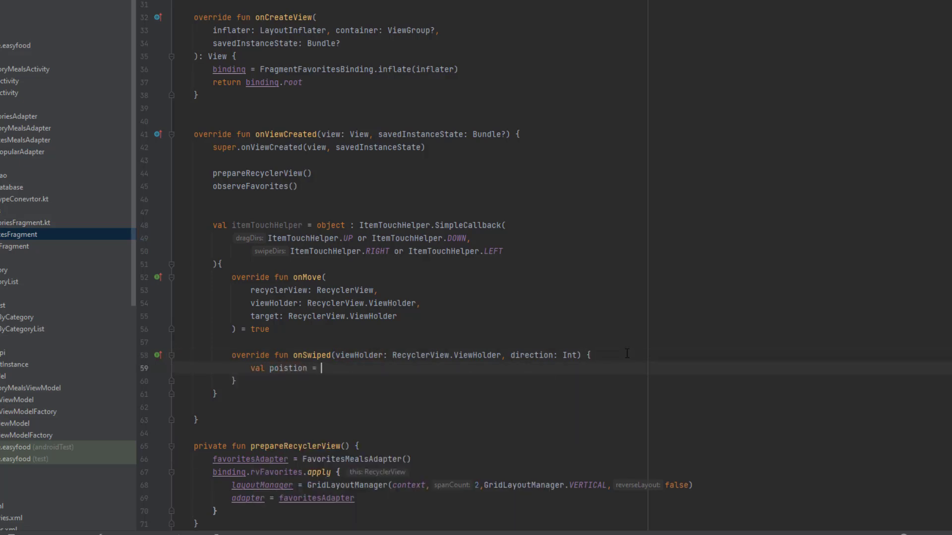
{"action": "type", "text": "viewHolder.adapterPosition"}
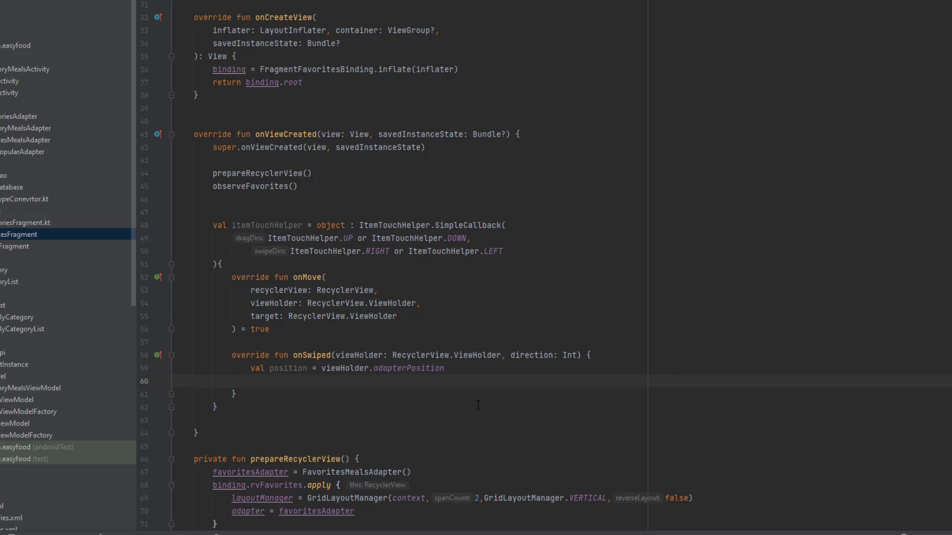
{"action": "type", "text": "viewModel"}
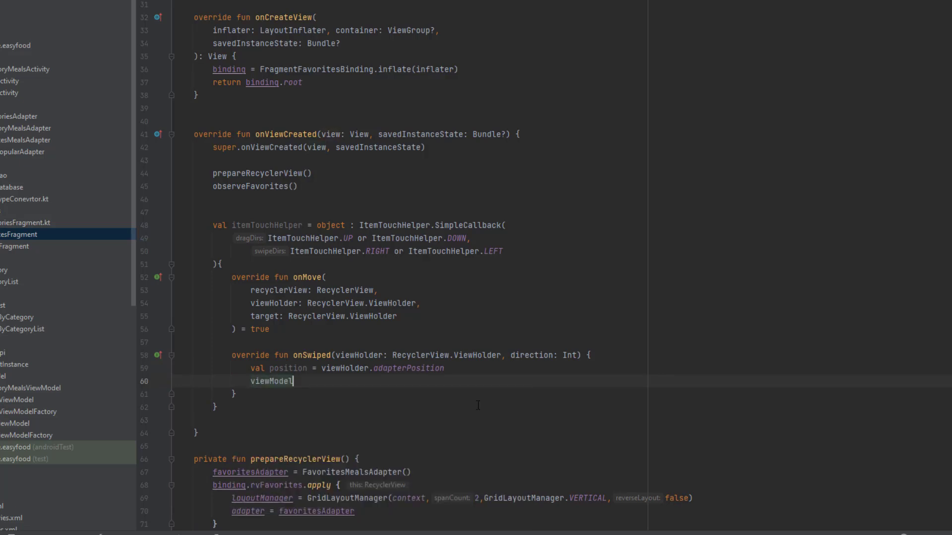
{"action": "type", "text": ".dele"}
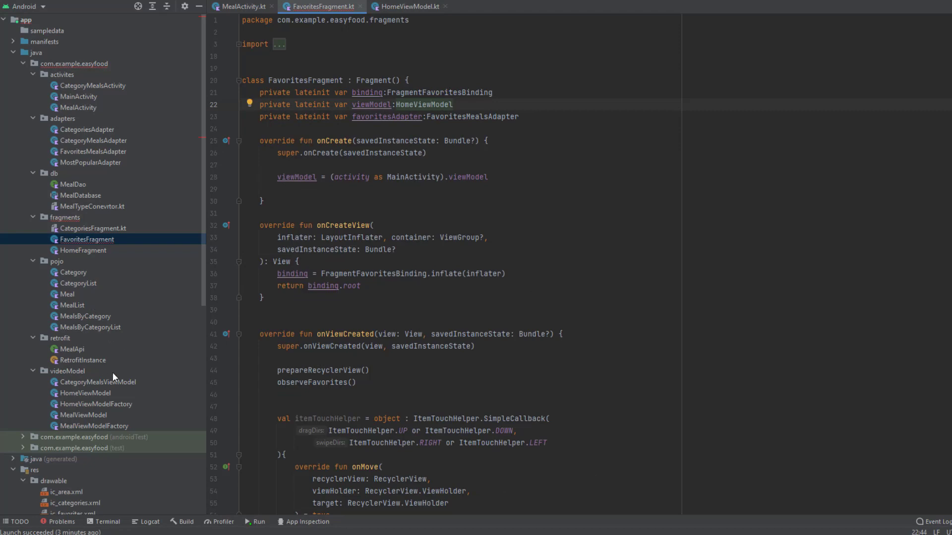
{"action": "mouse_move", "coordinate": [93, 401]}
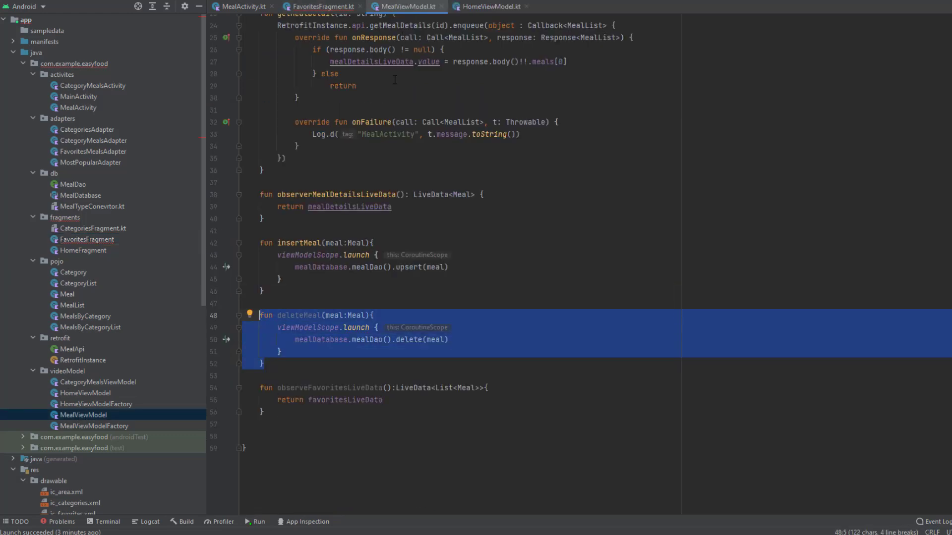
Step: Cut deleteMeal from MealViewModel into HomeViewModel and return to FavoritesFragment
{"action": "right_click", "coordinate": [352, 340]}
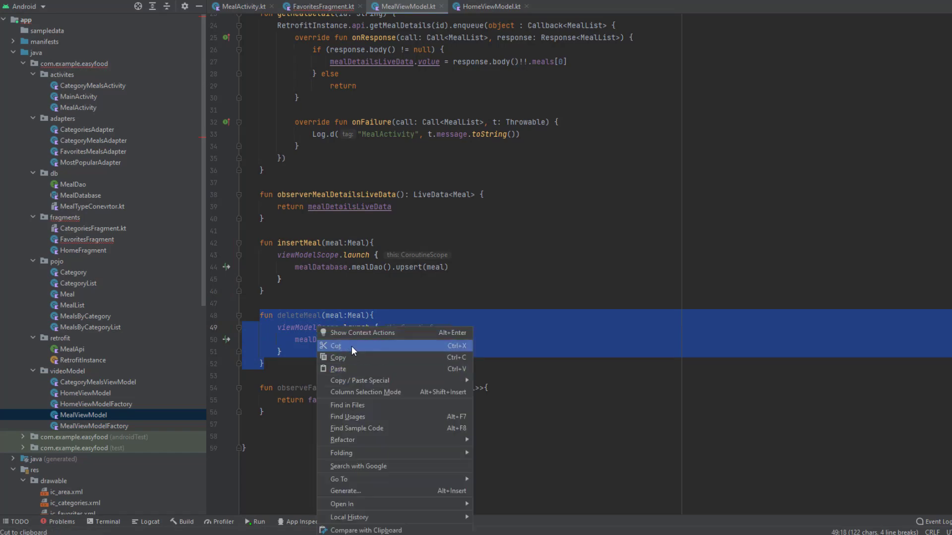
{"action": "left_click", "coordinate": [489, 7]}
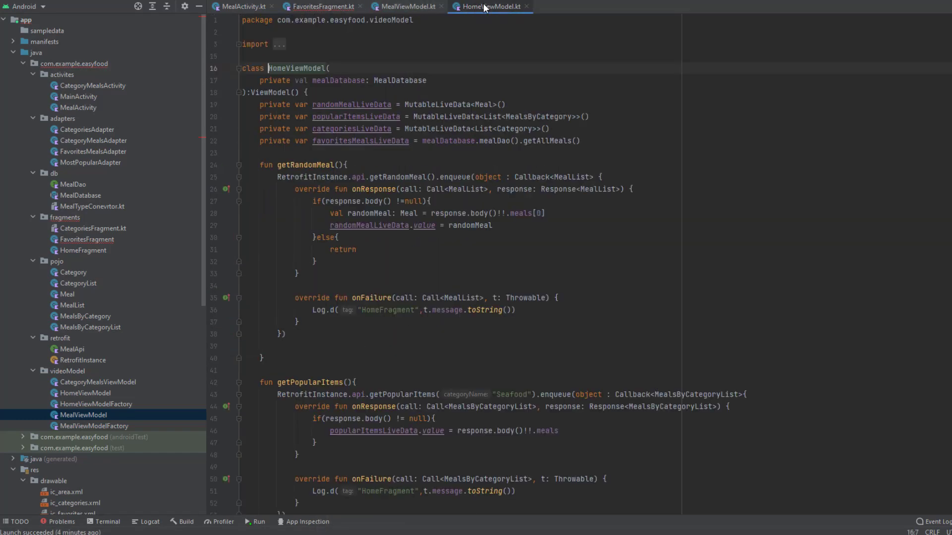
{"action": "scroll", "scroll_direction": "down", "scroll_amount": 3}
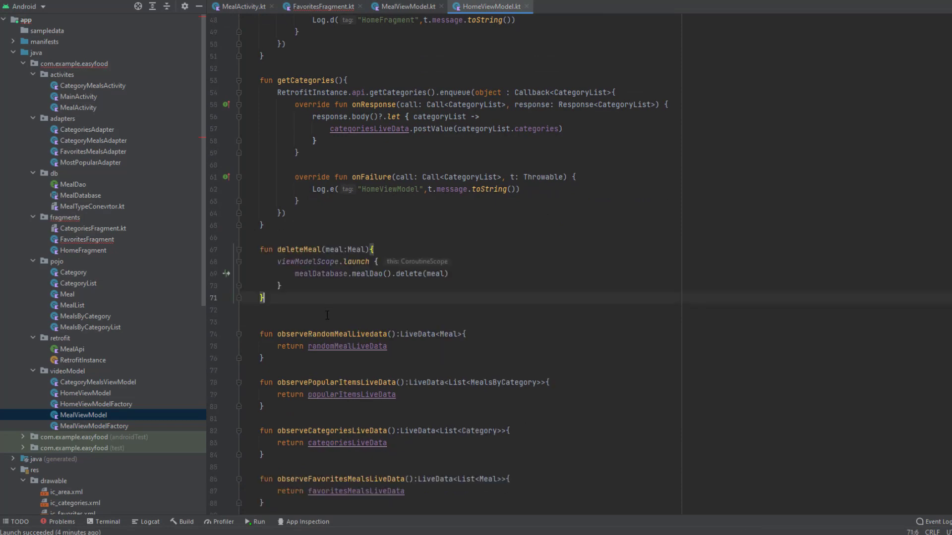
{"action": "left_click", "coordinate": [321, 7]}
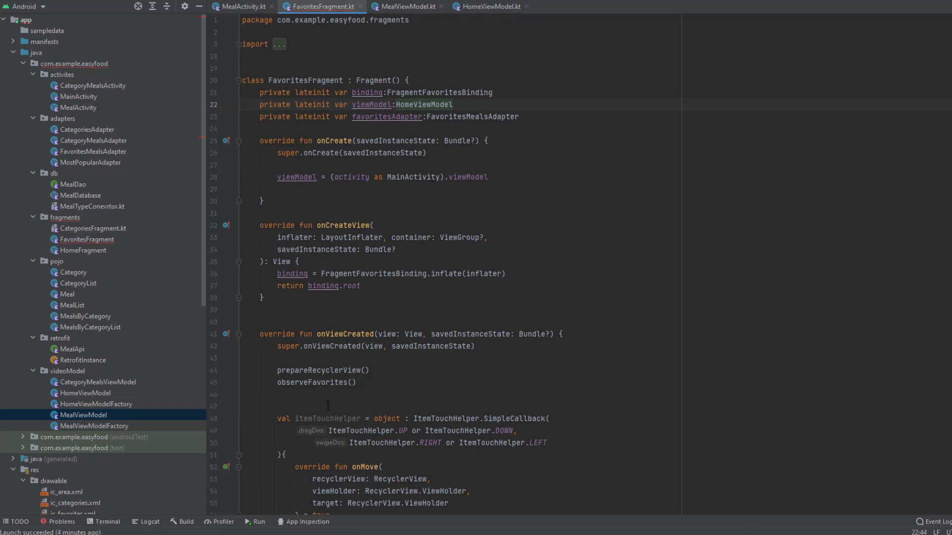
Step: Call viewModel.deleteMeal(favoritesAdapter.differ.currentList[position]) in onSwiped
{"action": "scroll", "scroll_direction": "down", "scroll_amount": 3}
{"action": "type", "text": "viewModel.deleteMeal("}
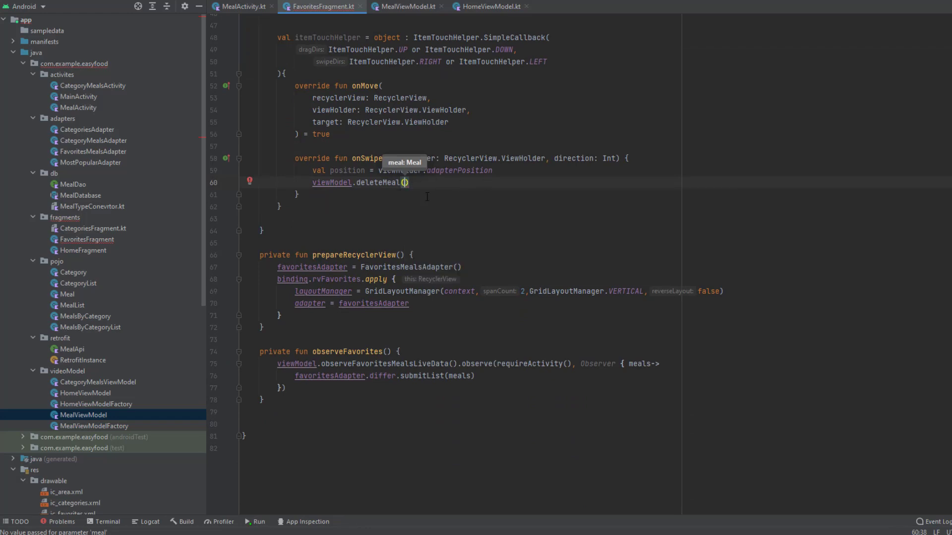
{"action": "type", "text": "ada"}
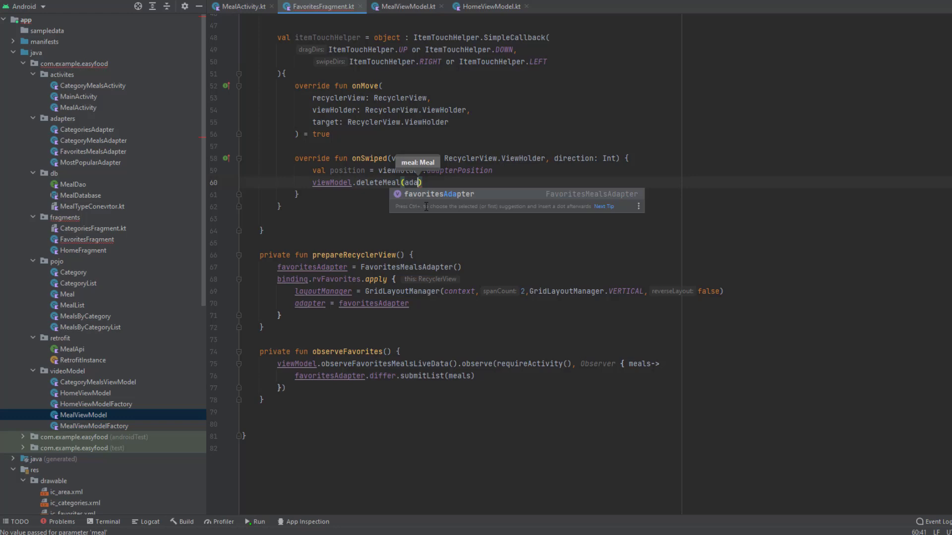
{"action": "type", "text": "favoritesAdapter.differ.currentList"}
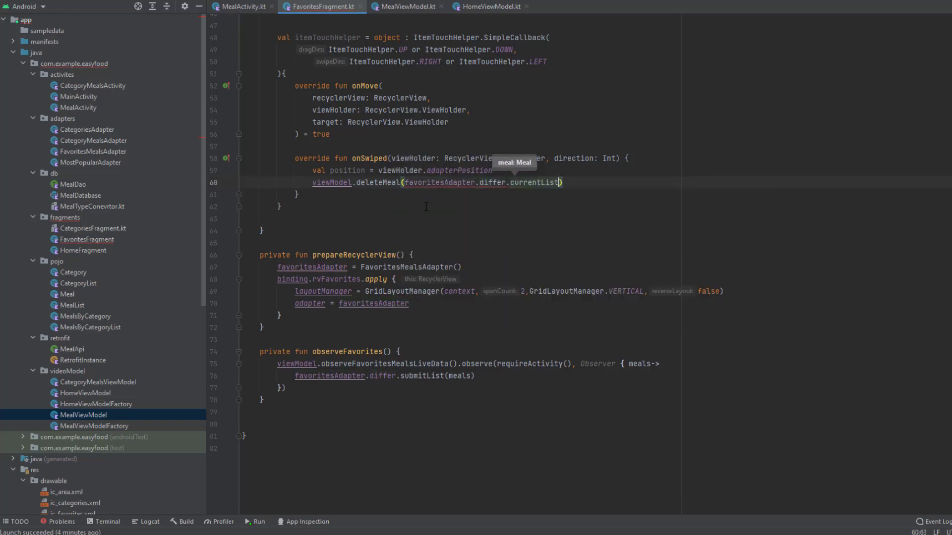
{"action": "type", "text": "[]"}
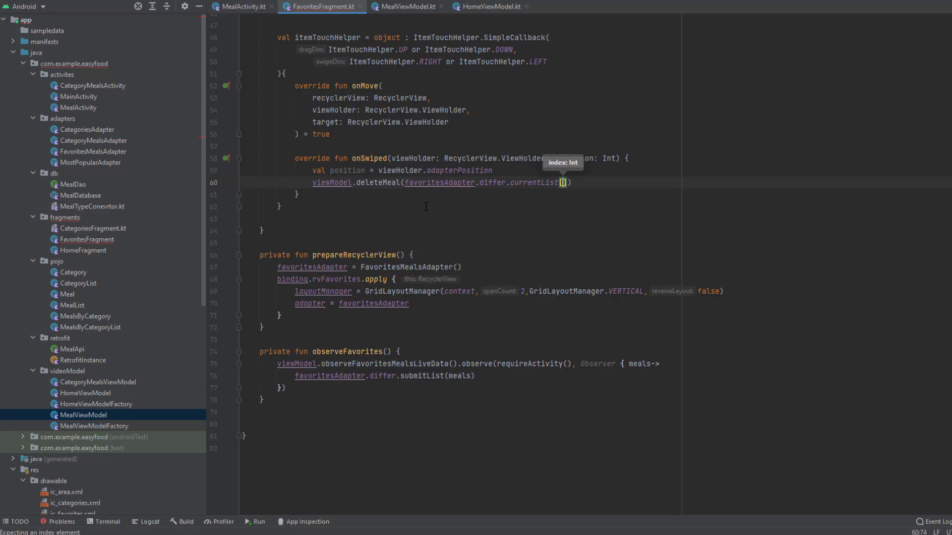
{"action": "type", "text": "position"}
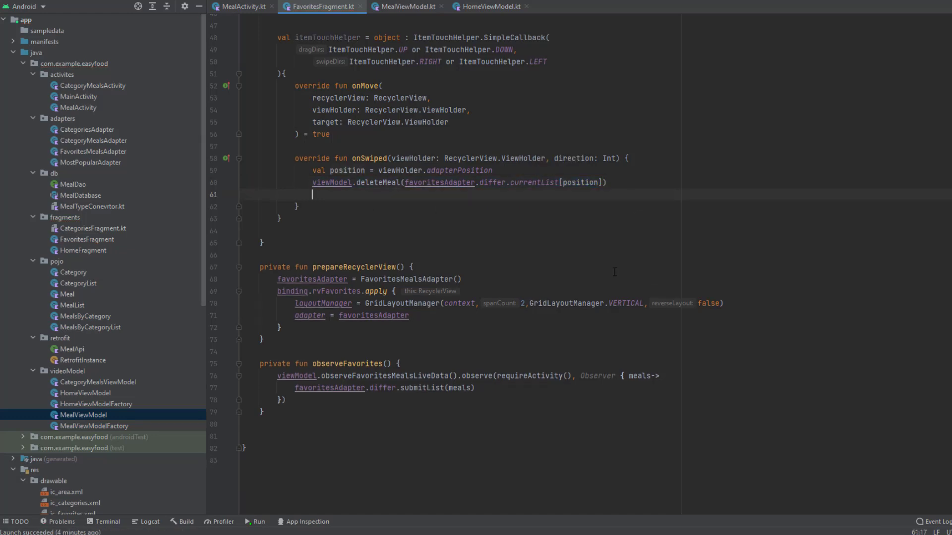
Step: Build Snackbar.make(requireView(), "Meal deleted", Snackbar.LENGTH_LONG) after the delete call
{"action": "key", "text": "enter"}
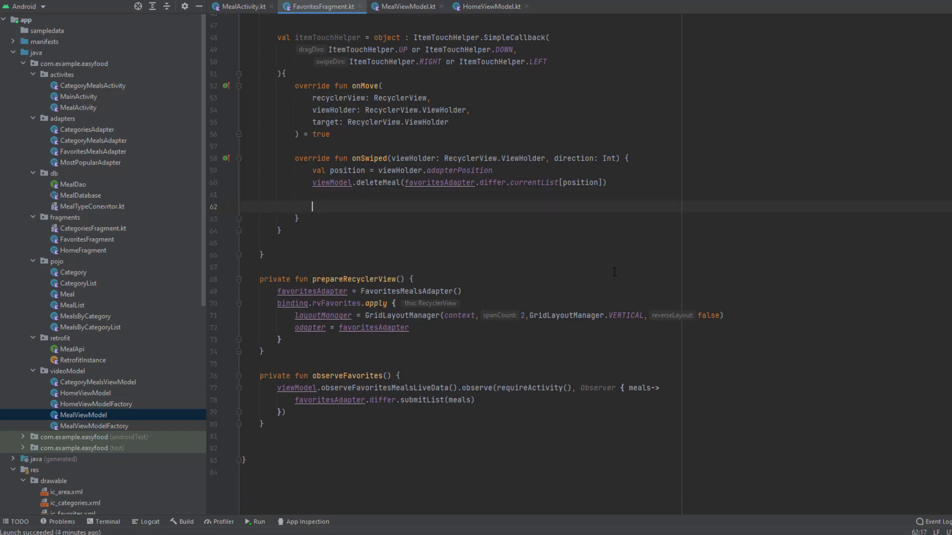
{"action": "type", "text": "Snack"}
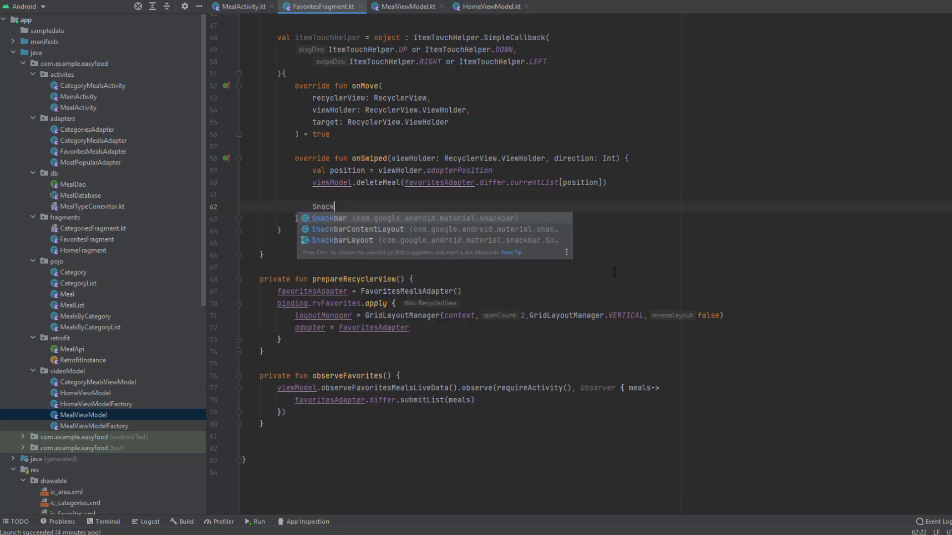
{"action": "type", "text": "bar.ma"}
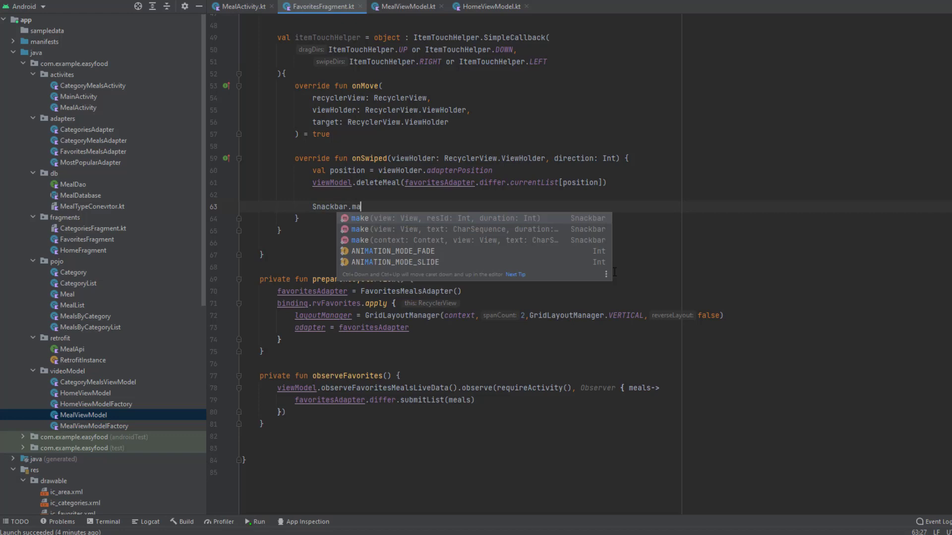
{"action": "key", "text": "Enter"}
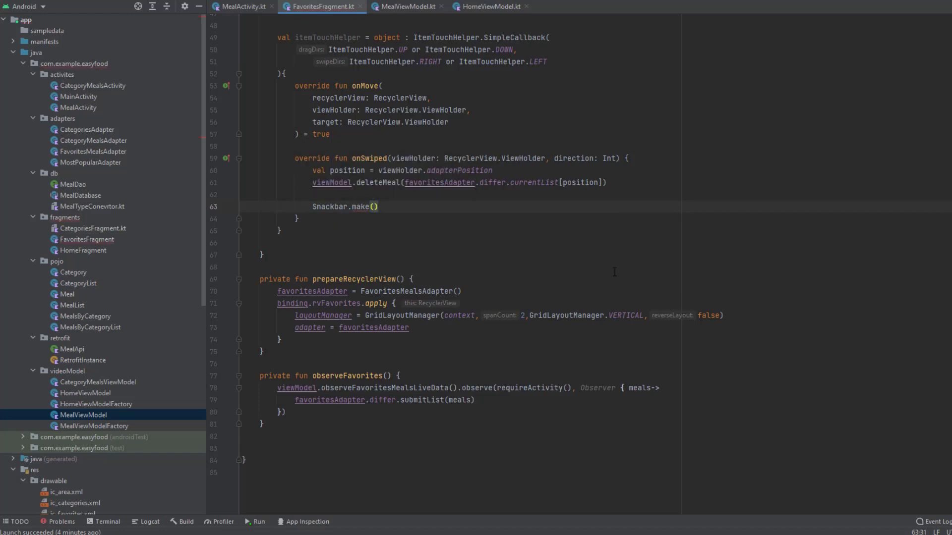
{"action": "type", "text": "req"}
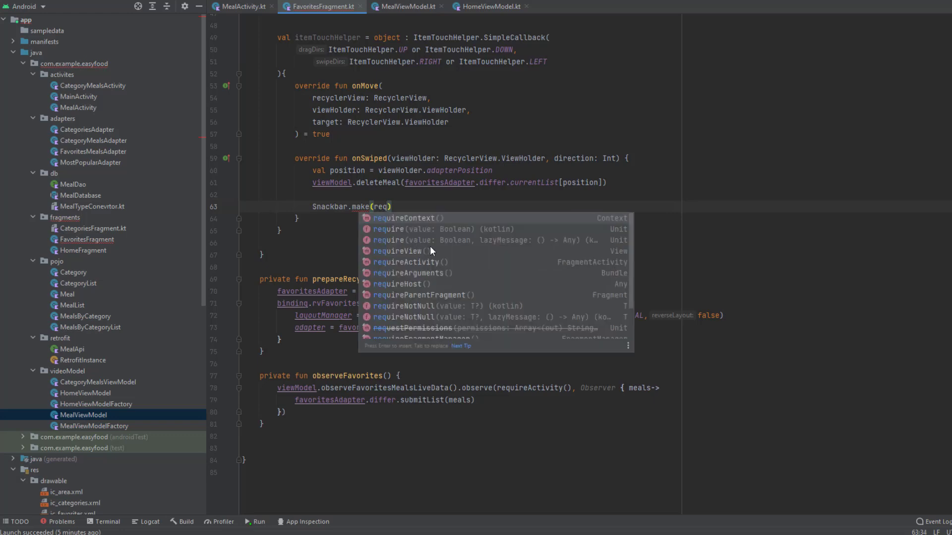
{"action": "left_click", "coordinate": [399, 251]}
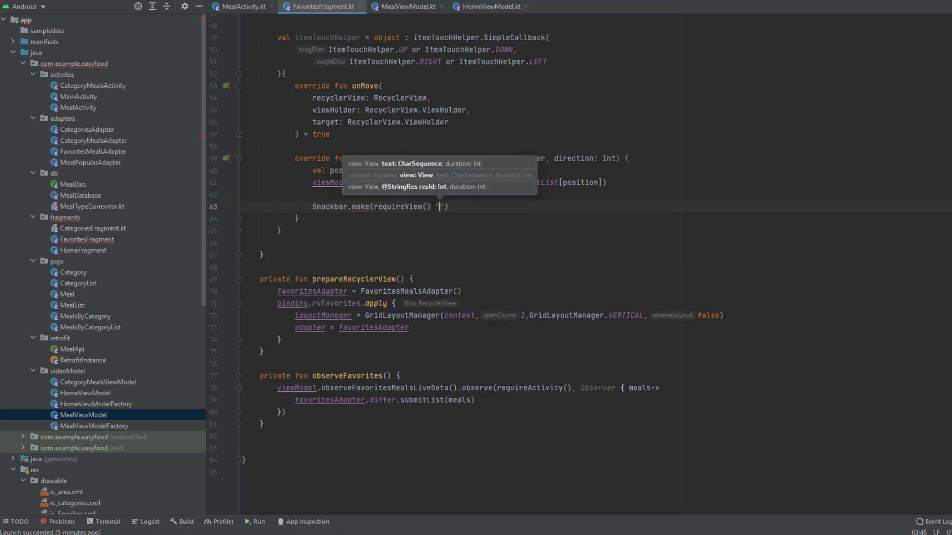
{"action": "type", "text": "Meal"}
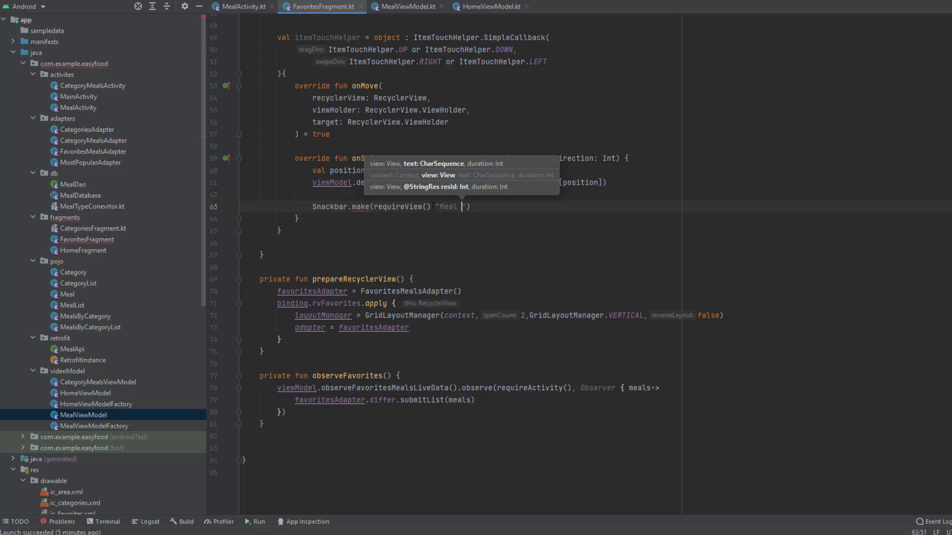
{"action": "type", "text": "deleted"}
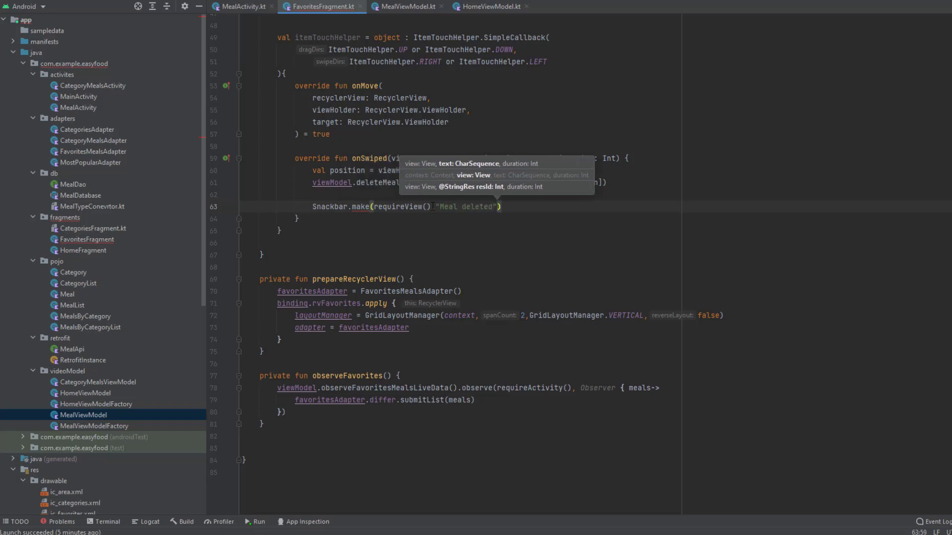
{"action": "type", "text": ",Snackbar.LENGTH_LONG"}
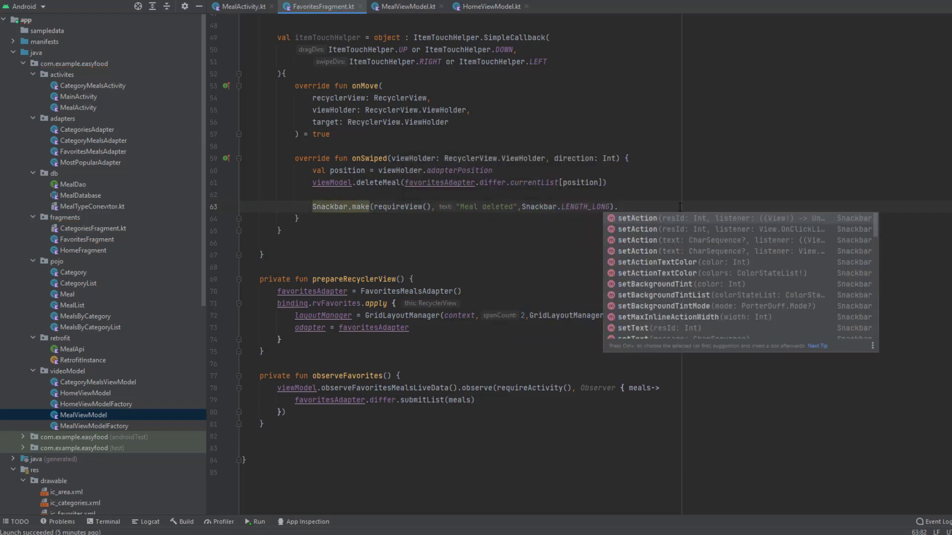
Step: Chain .setAction("Undo", View.OnClickListener { viewModel.ins... }) onto the Snackbar
{"action": "type", "text": "setAction("}
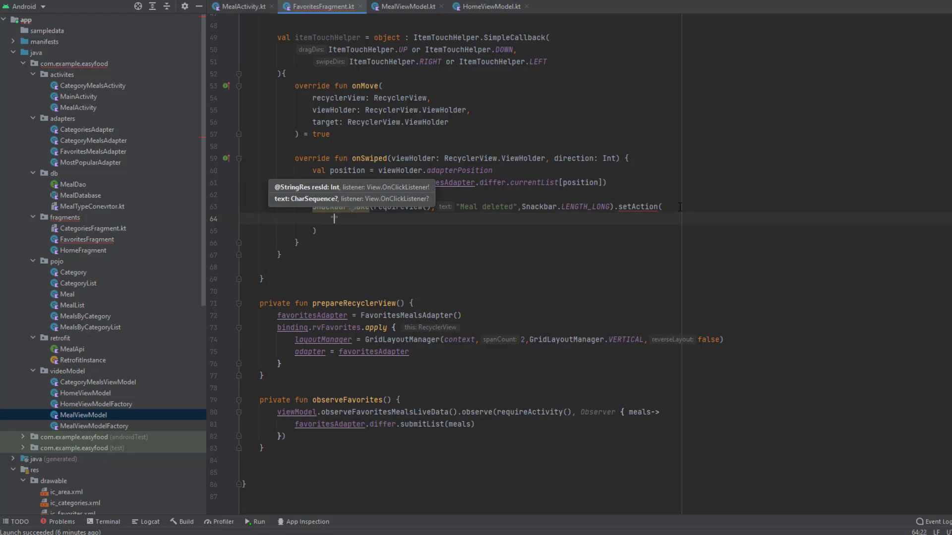
{"action": "type", "text": "\"Undo\""}
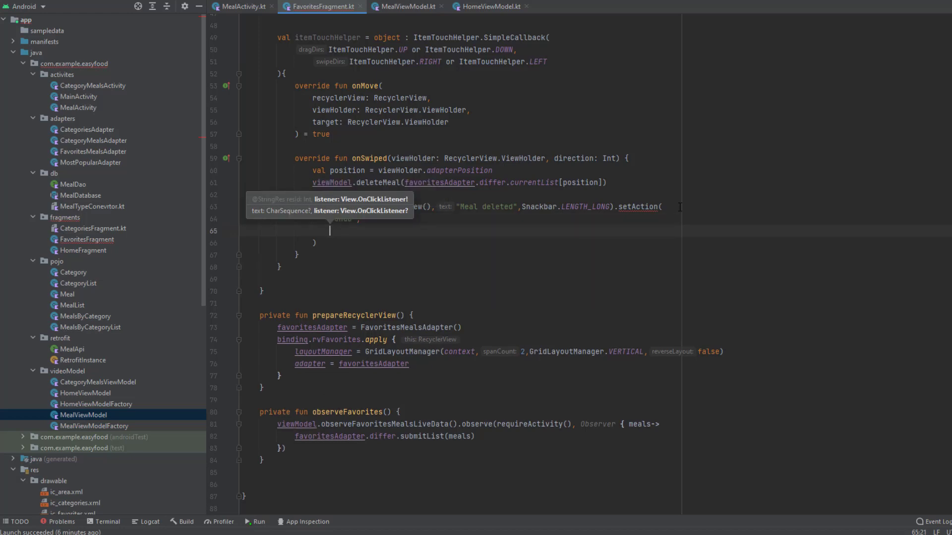
{"action": "type", "text": "View.OnClickListener {"}
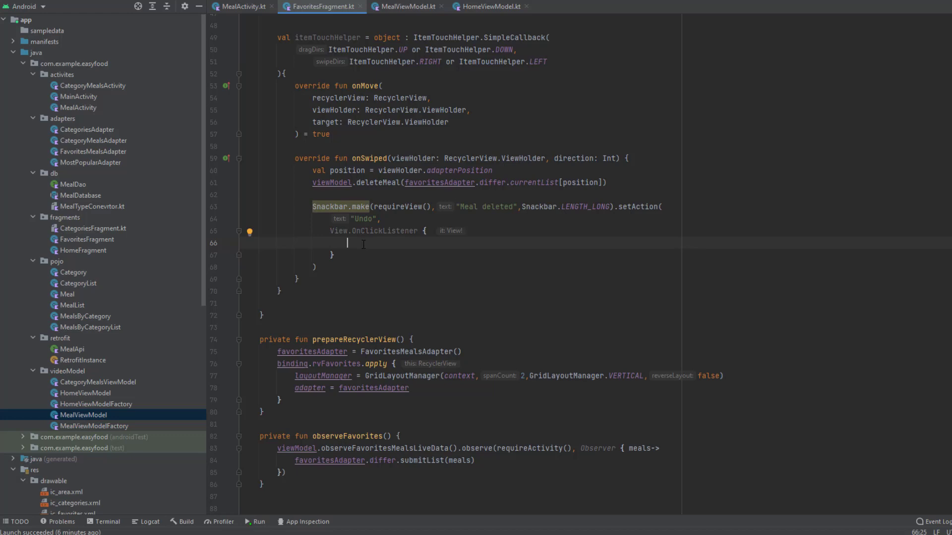
{"action": "type", "text": "viewModel.d"}
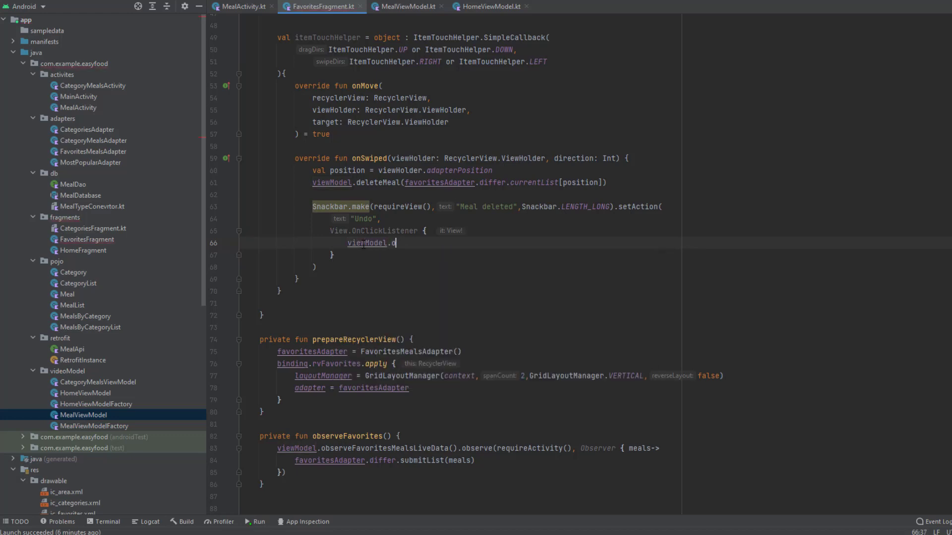
{"action": "type", "text": "ins"}
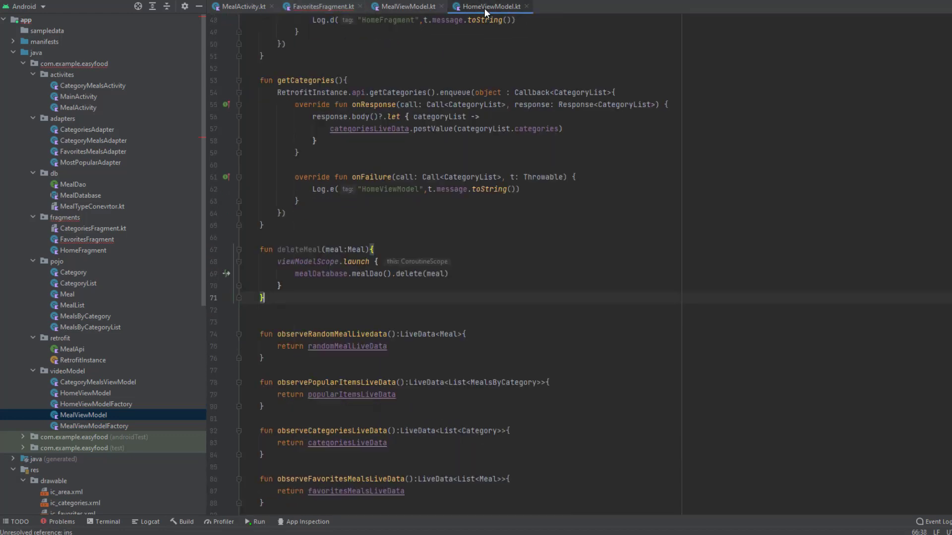
Step: Check insertMeal in MealViewModel and deleteMeal in HomeViewModel, then return to FavoritesFragment
{"action": "left_click", "coordinate": [405, 6]}
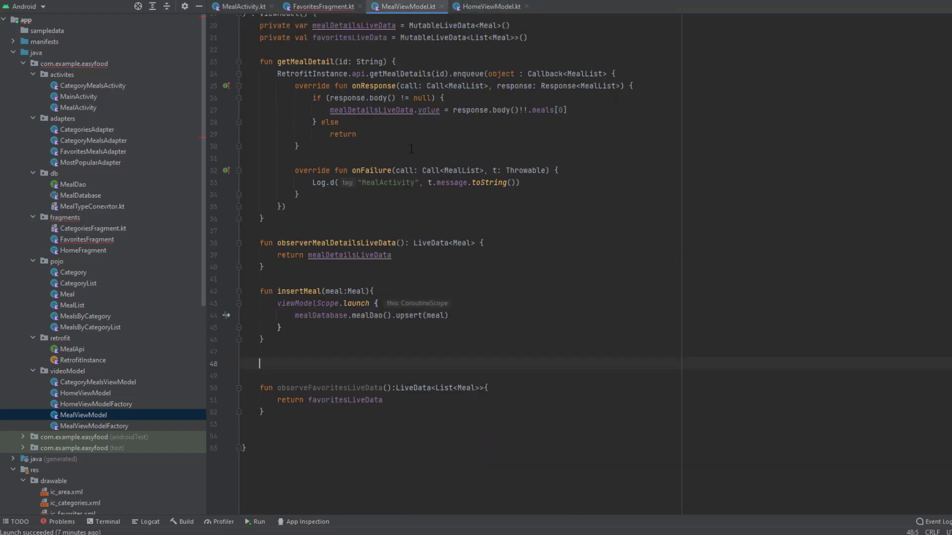
{"action": "left_click", "coordinate": [489, 6]}
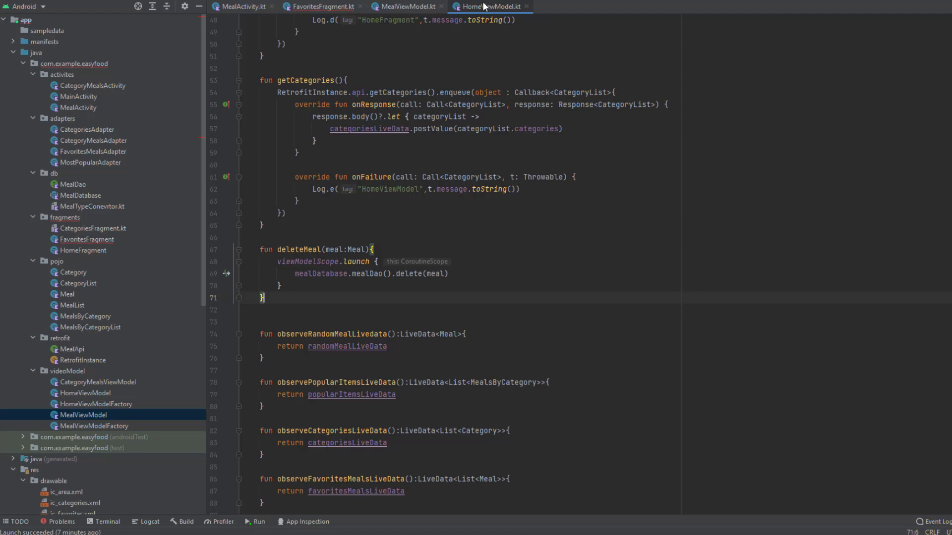
{"action": "left_click", "coordinate": [322, 7]}
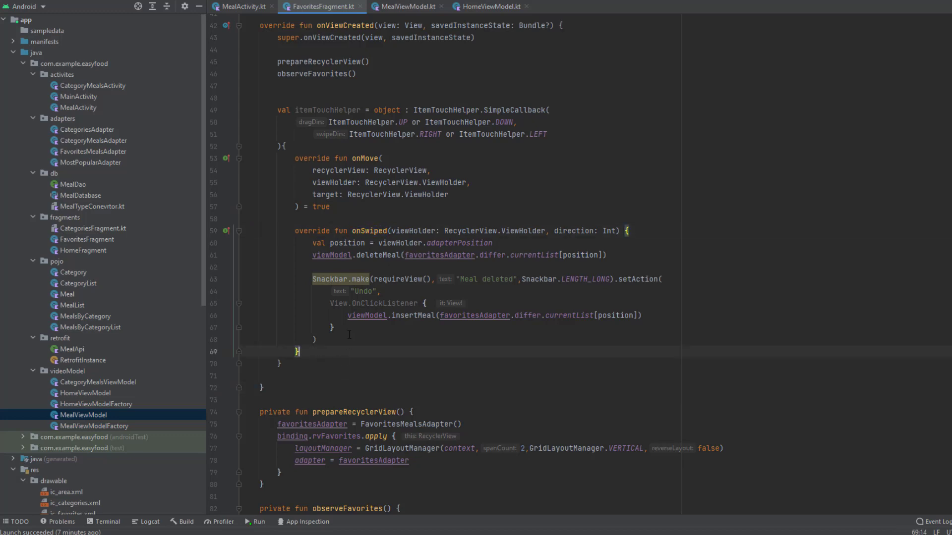
Step: Append .show() to the Meal deleted Snackbar chain so it actually displays
{"action": "type", "text": ".s"}
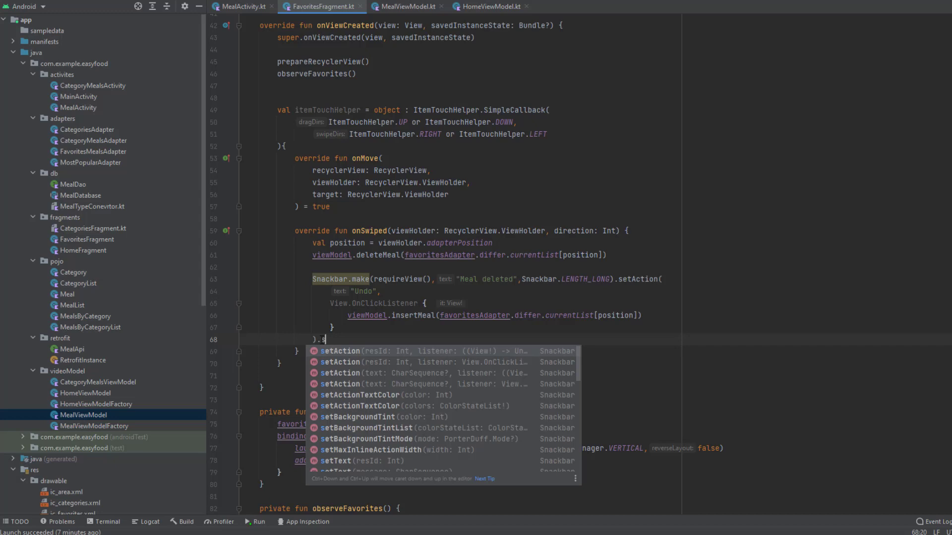
{"action": "type", "text": "show()"}
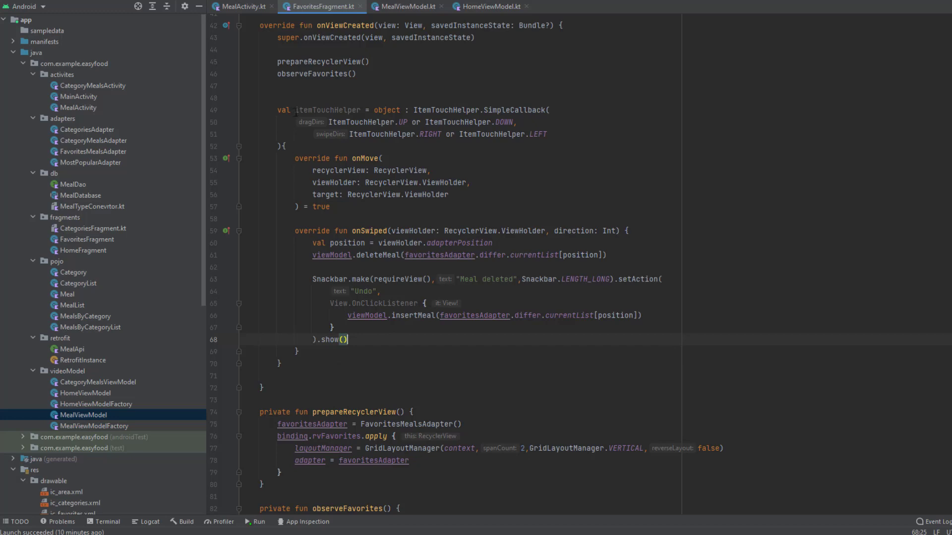
{"action": "double_click", "coordinate": [328, 110]}
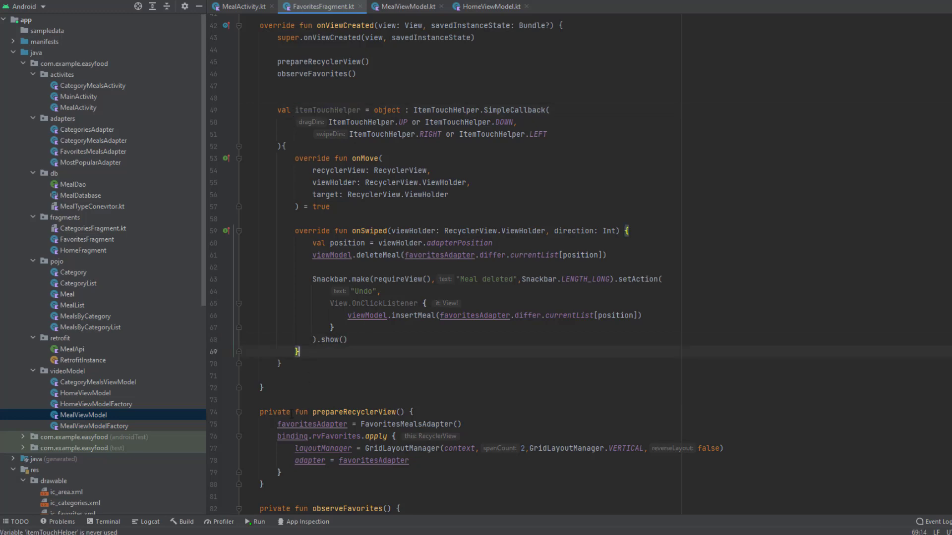
Step: Add ItemTouchHelper(itemTouchHelper).attachToRecyclerView(binding.rvFavorites) below the callback and run the app
{"action": "type", "text": "It"}
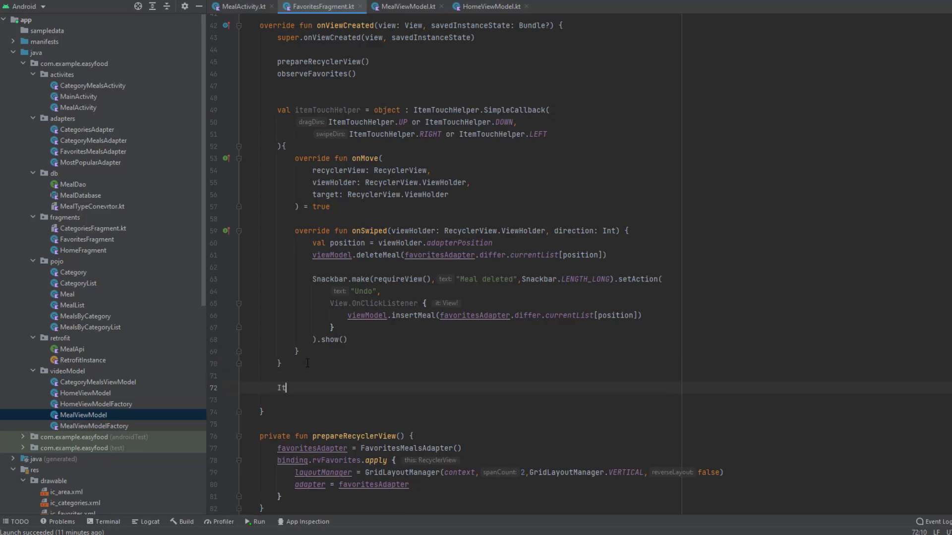
{"action": "type", "text": "emTouchHelper("}
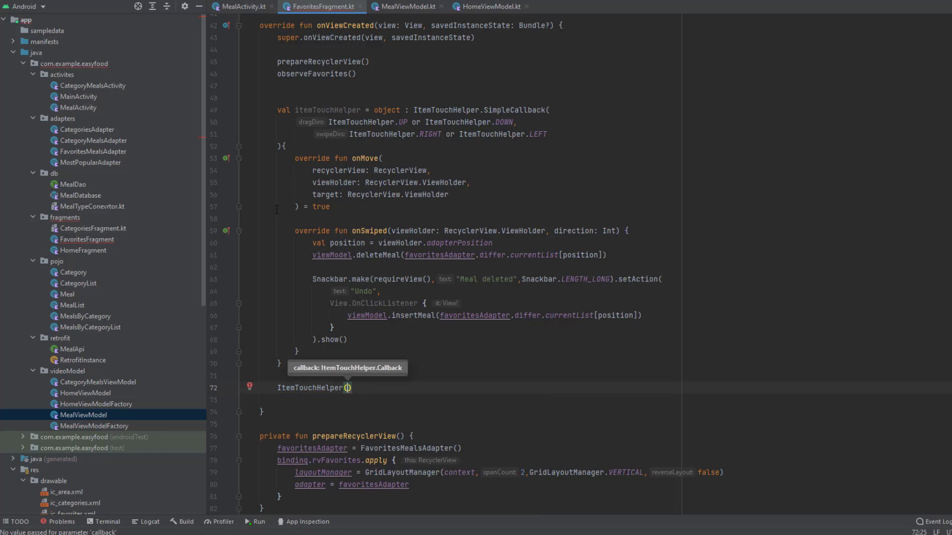
{"action": "type", "text": "itemTouchHelper"}
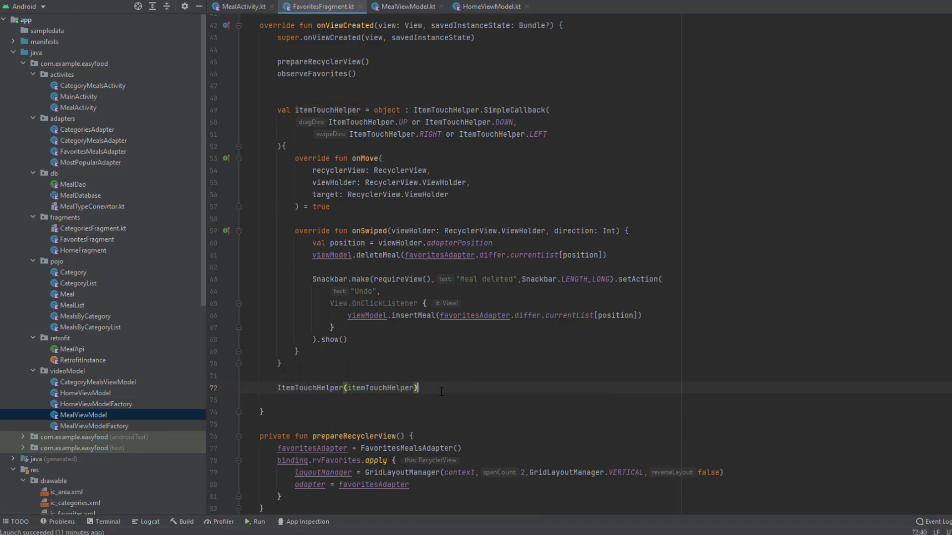
{"action": "type", "text": ".attachToRecyclerView("}
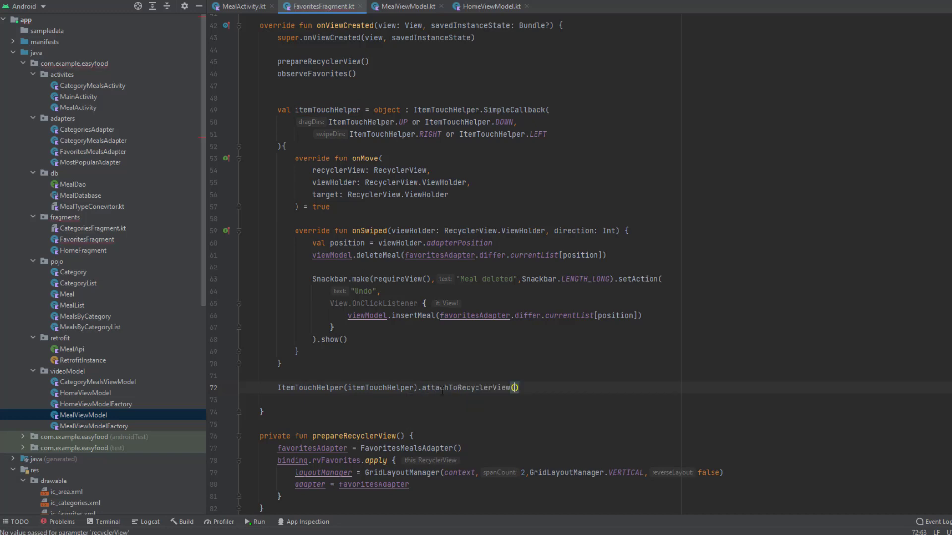
{"action": "type", "text": "binding"}
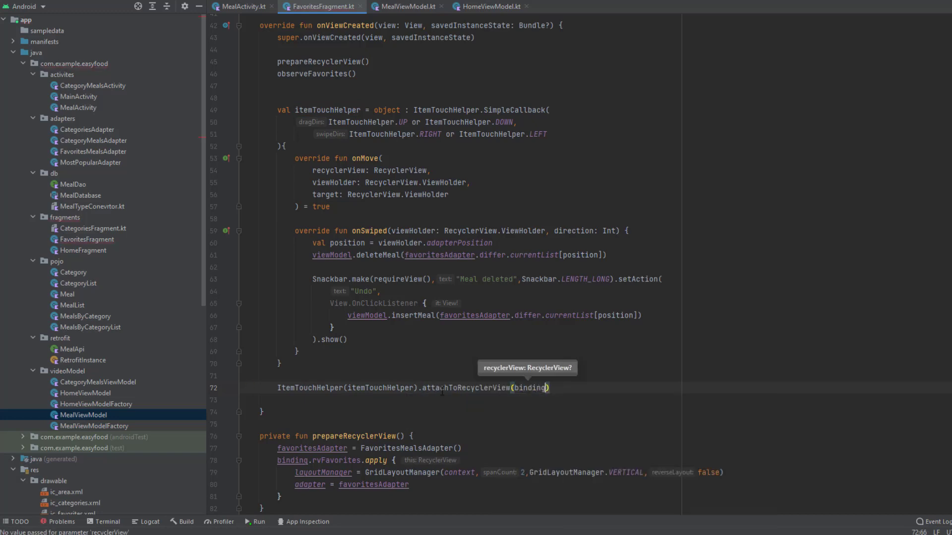
{"action": "type", "text": ".rvFavorites"}
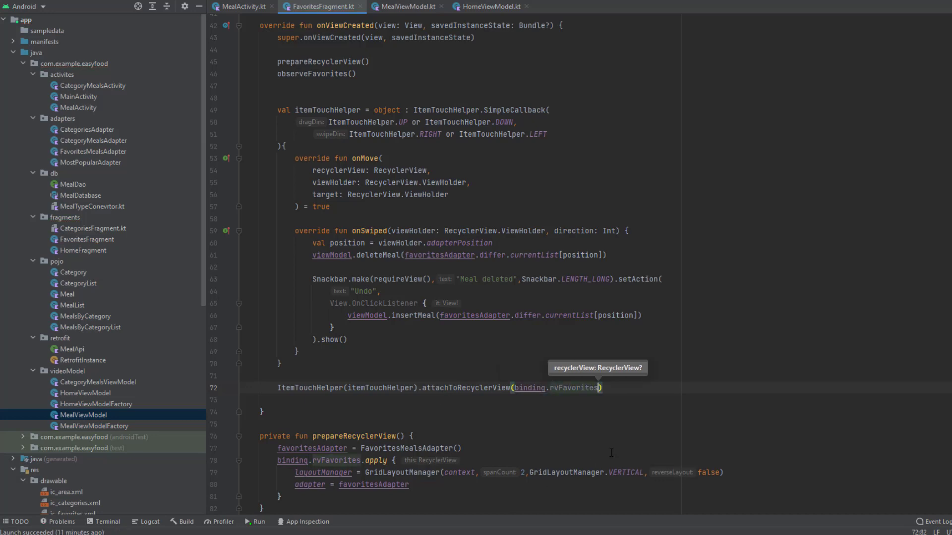
{"action": "mouse_move", "coordinate": [825, 16]}
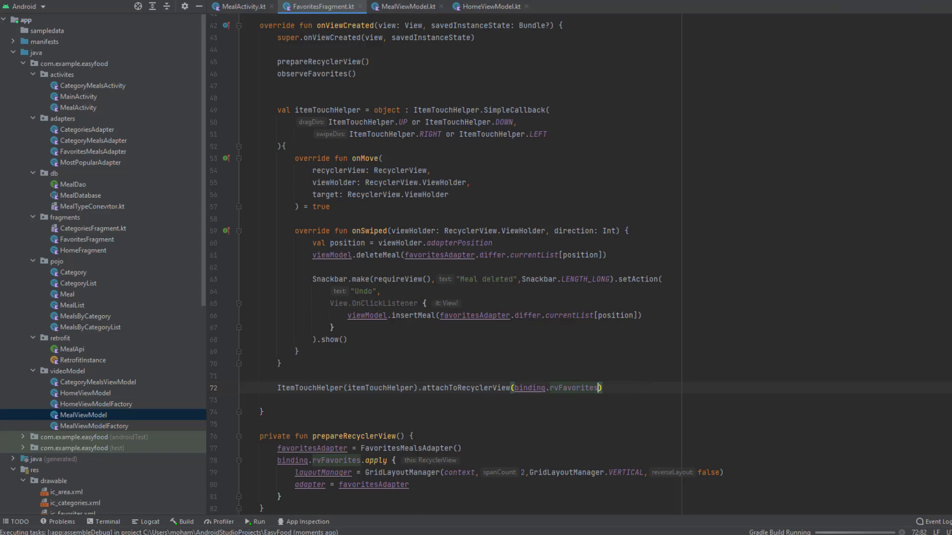
Step: In the emulator swipe Banana Pancakes away, Undo once, swipe again, and confirm via Home then Favorites it stays deleted
{"action": "left_click", "coordinate": [255, 521]}
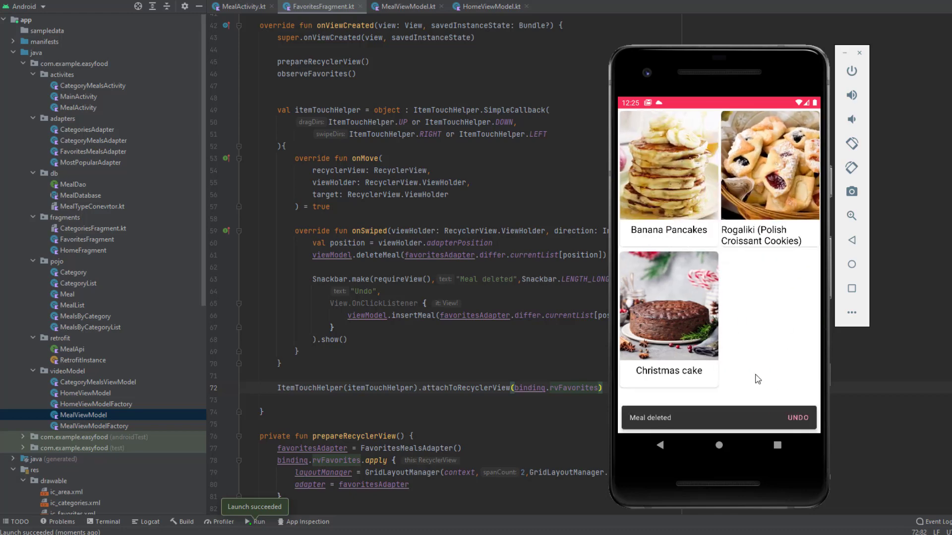
{"action": "left_click", "coordinate": [797, 417]}
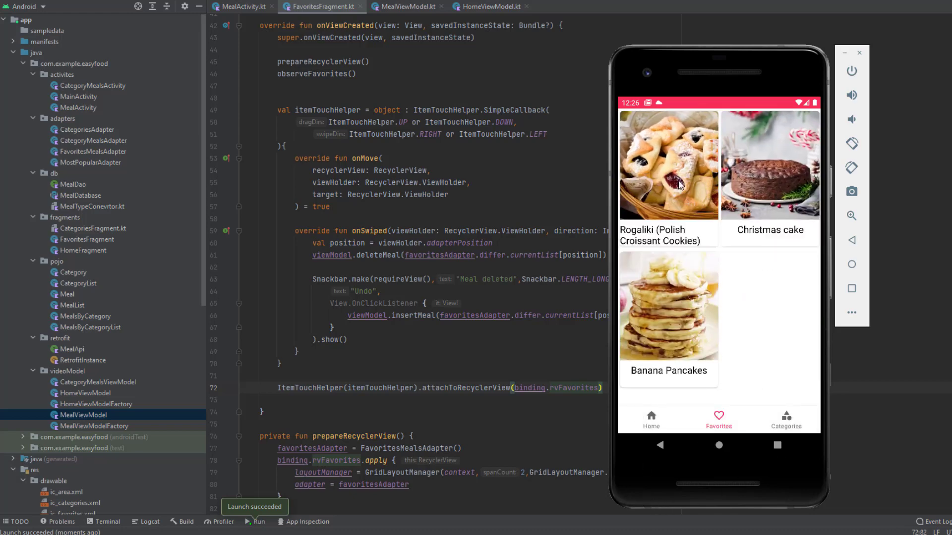
{"action": "mouse_move", "coordinate": [691, 229]}
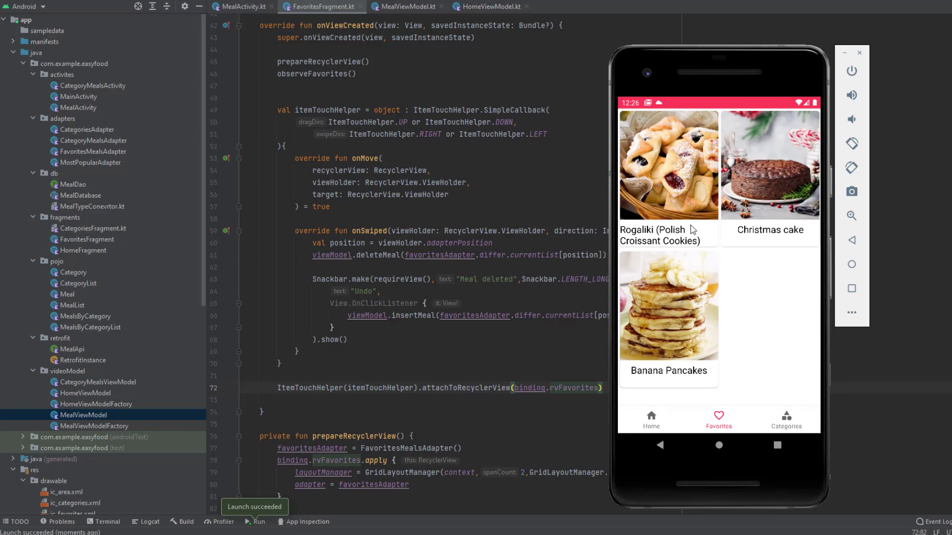
{"action": "mouse_move", "coordinate": [740, 428]}
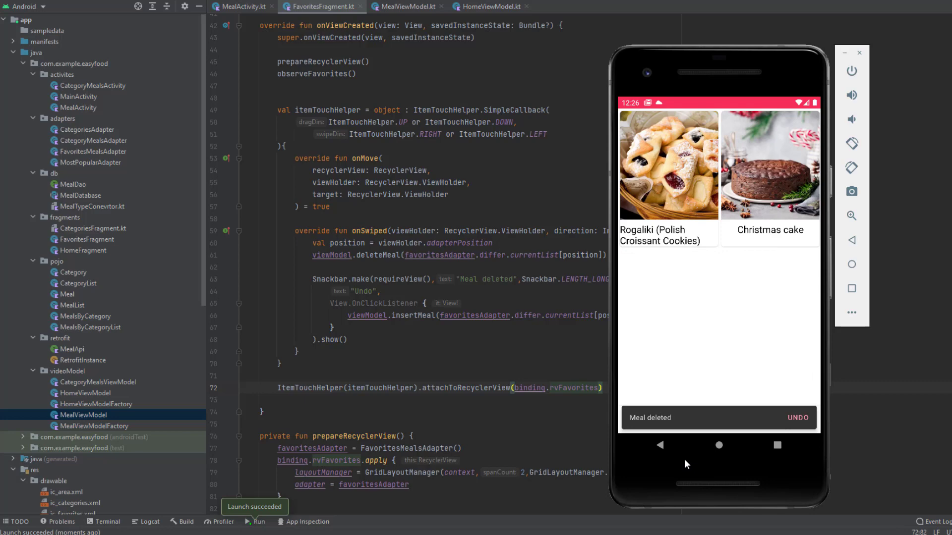
{"action": "mouse_move", "coordinate": [672, 436]}
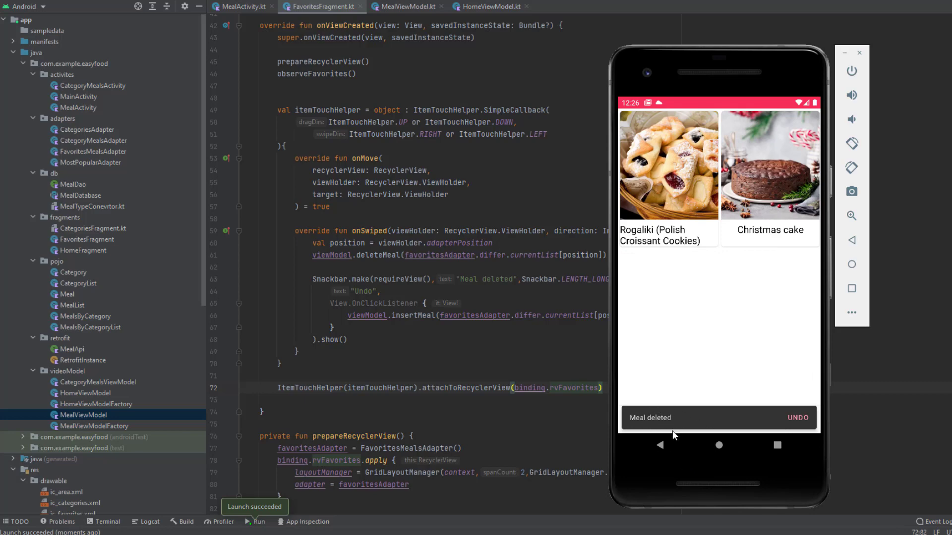
{"action": "left_click", "coordinate": [650, 417]}
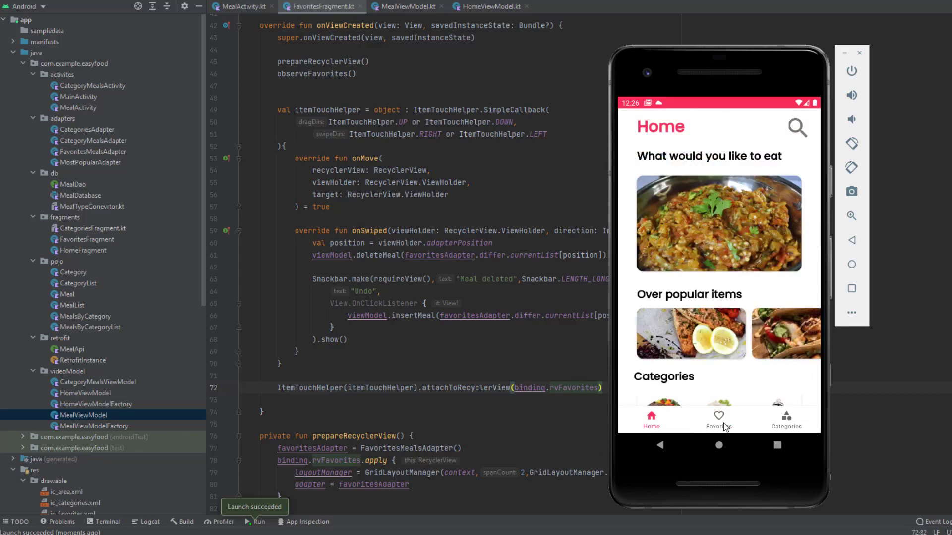
{"action": "left_click", "coordinate": [718, 417]}
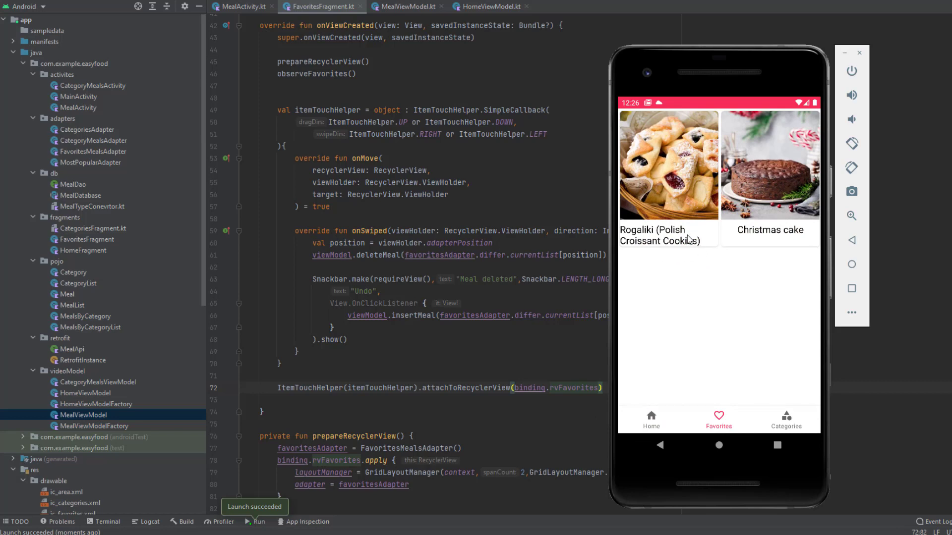
{"action": "mouse_move", "coordinate": [695, 265]}
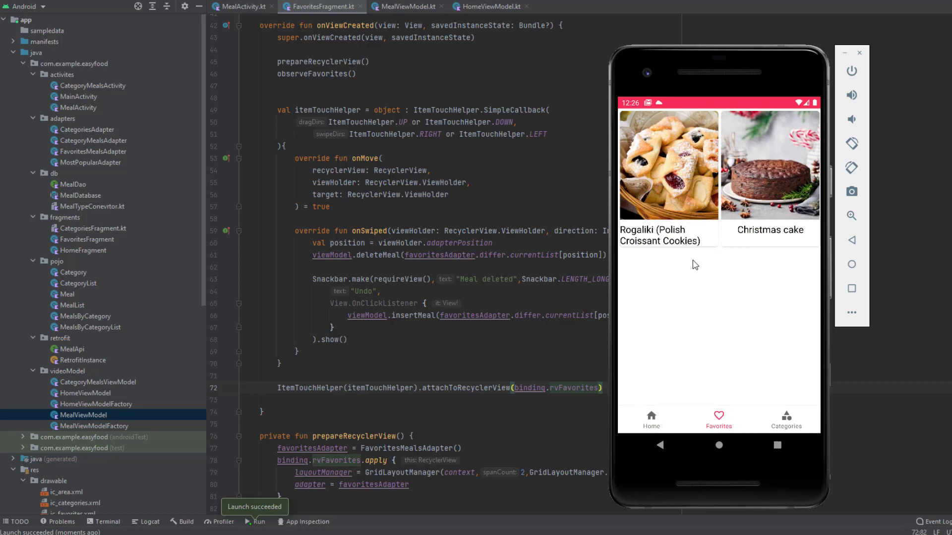
{"action": "mouse_move", "coordinate": [699, 215]}
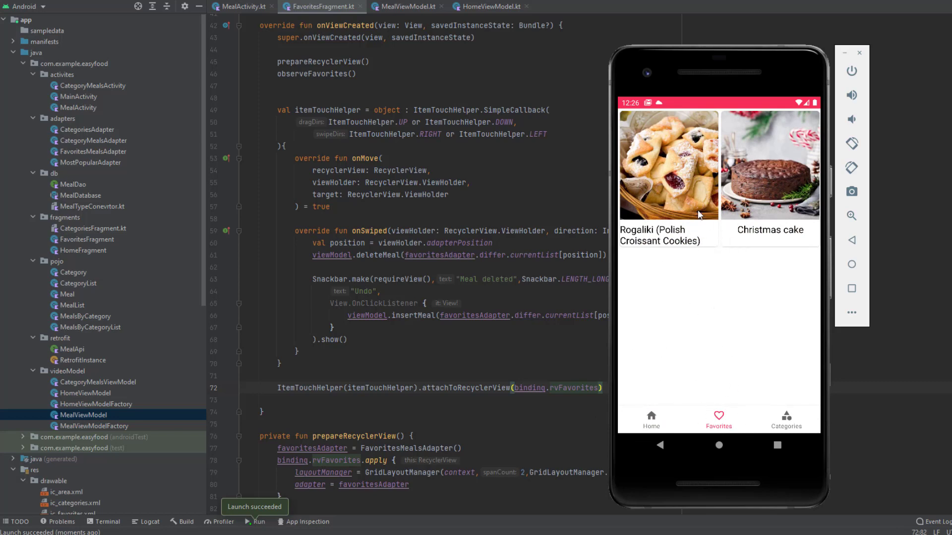
{"action": "mouse_move", "coordinate": [742, 331]}
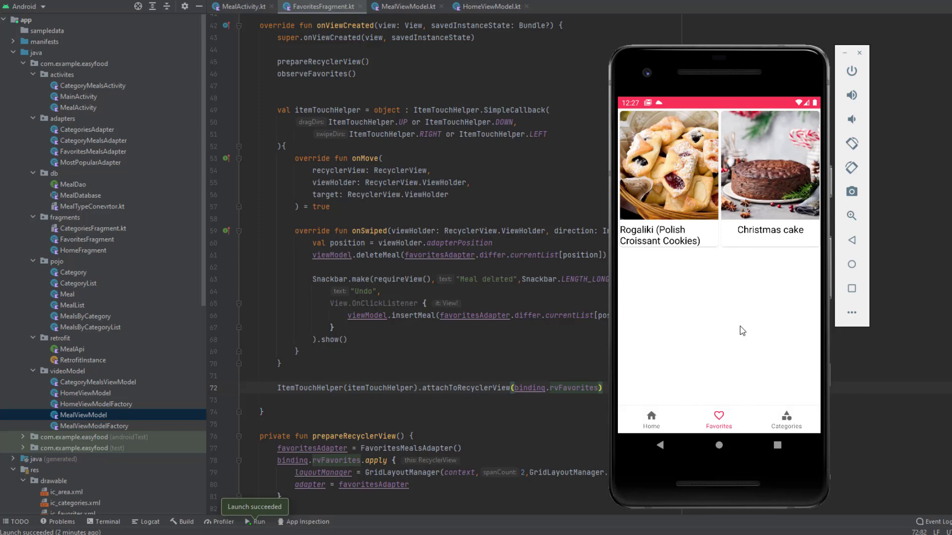
{"action": "mouse_move", "coordinate": [735, 333]}
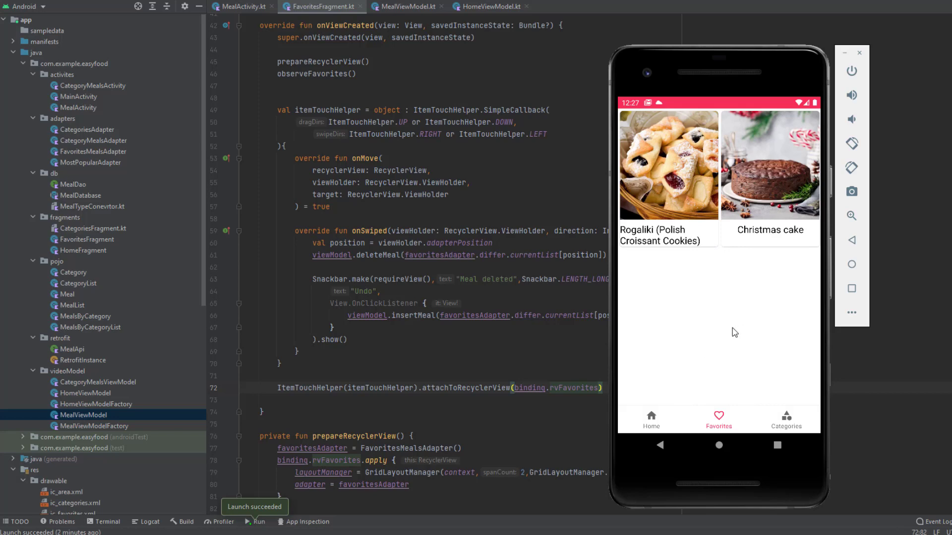
{"action": "mouse_move", "coordinate": [740, 329]}
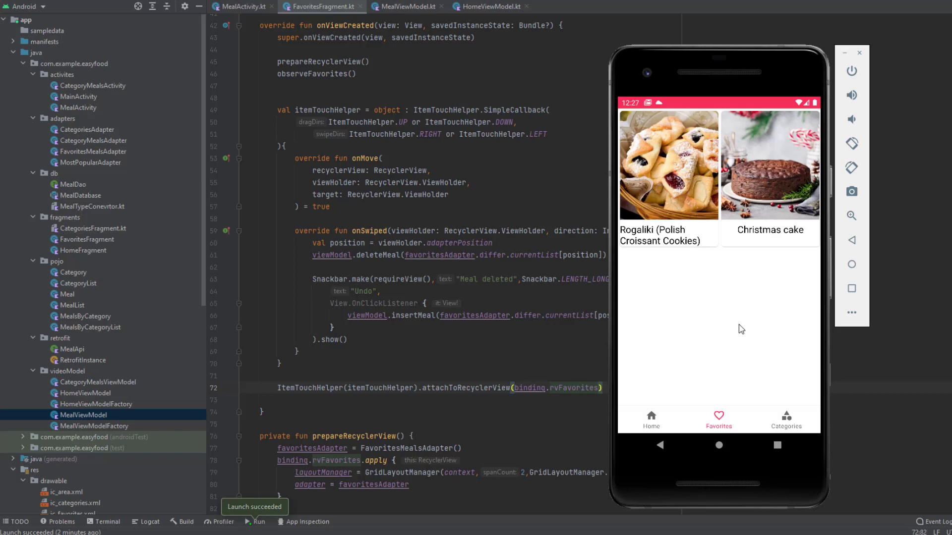
{"action": "mouse_move", "coordinate": [727, 346]}
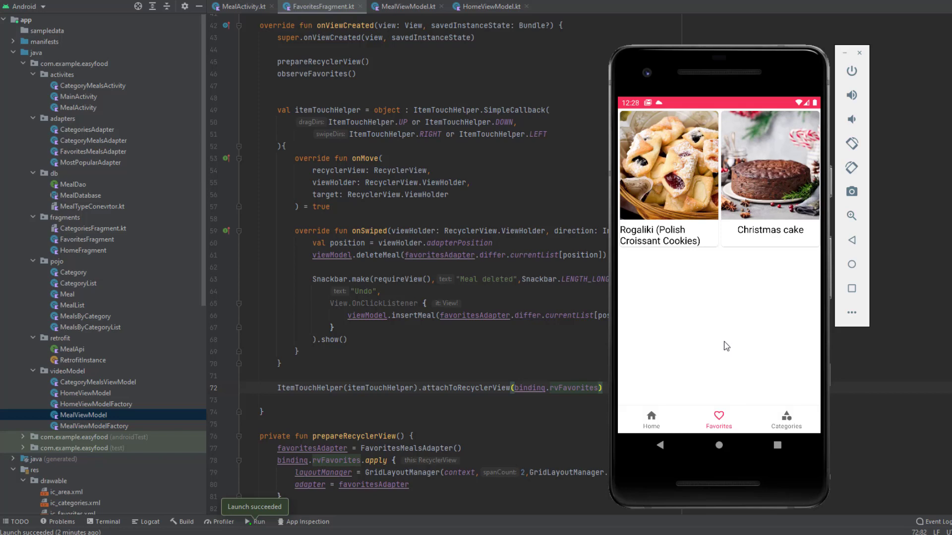
{"action": "mouse_move", "coordinate": [731, 358]}
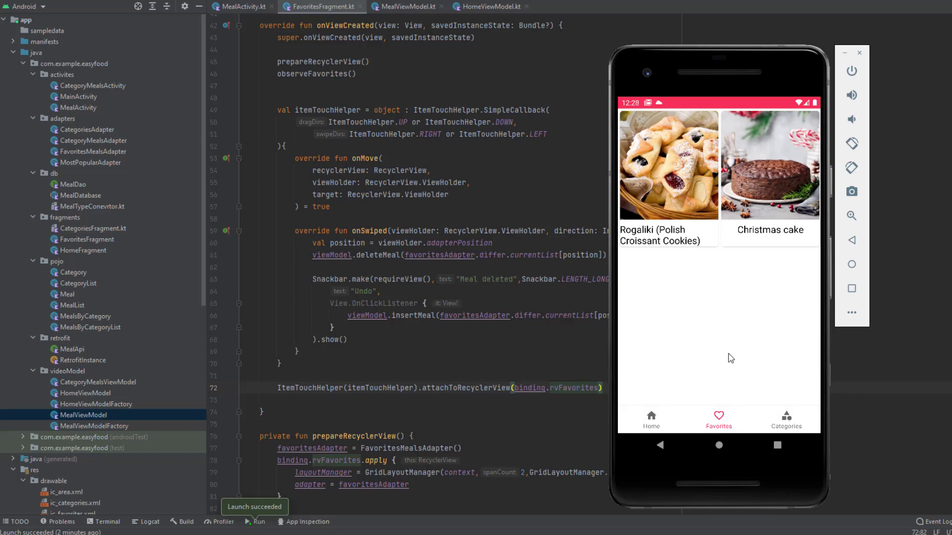
{"action": "mouse_move", "coordinate": [729, 357]}
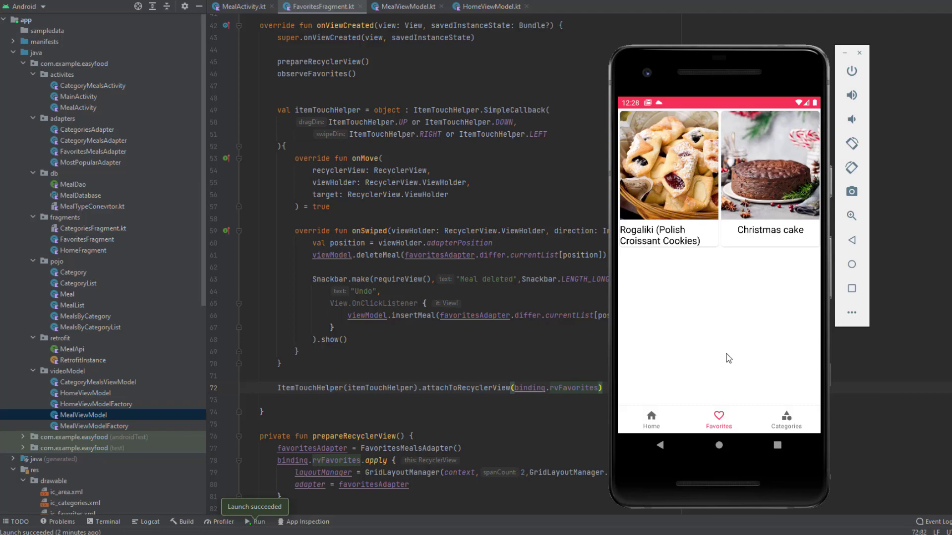